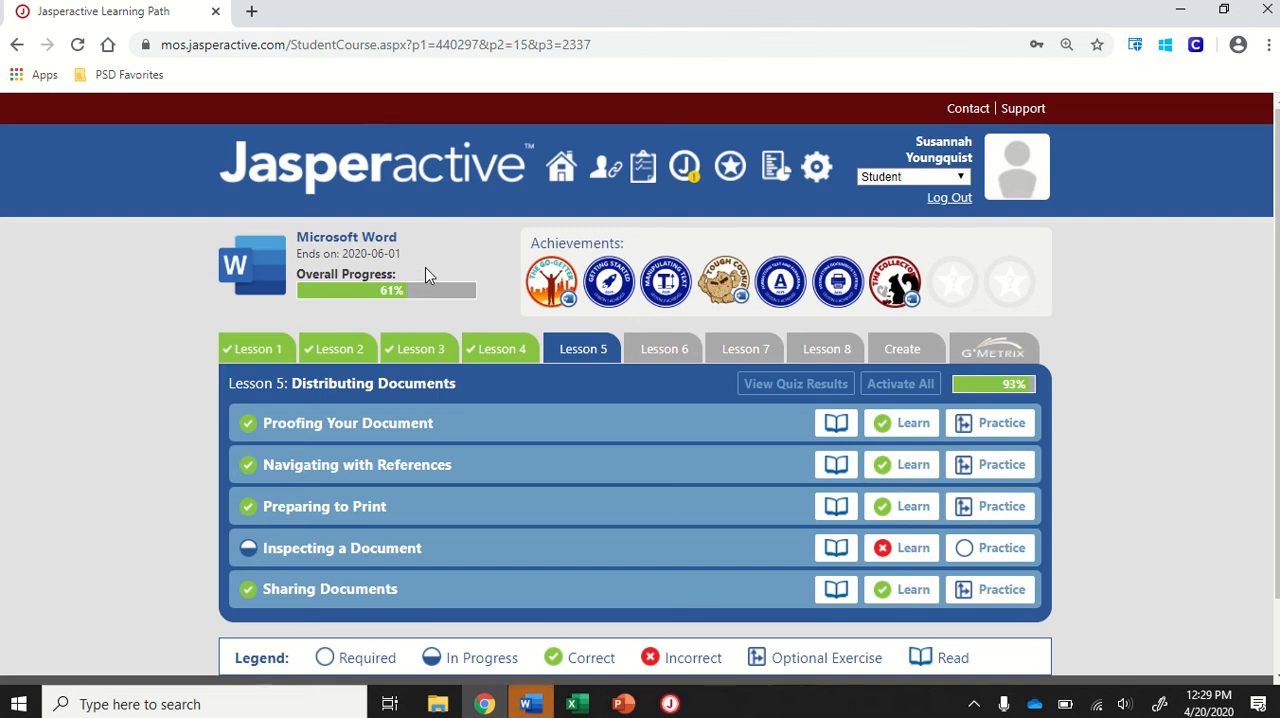
{"action": "mouse_move", "coordinate": [368, 548]}
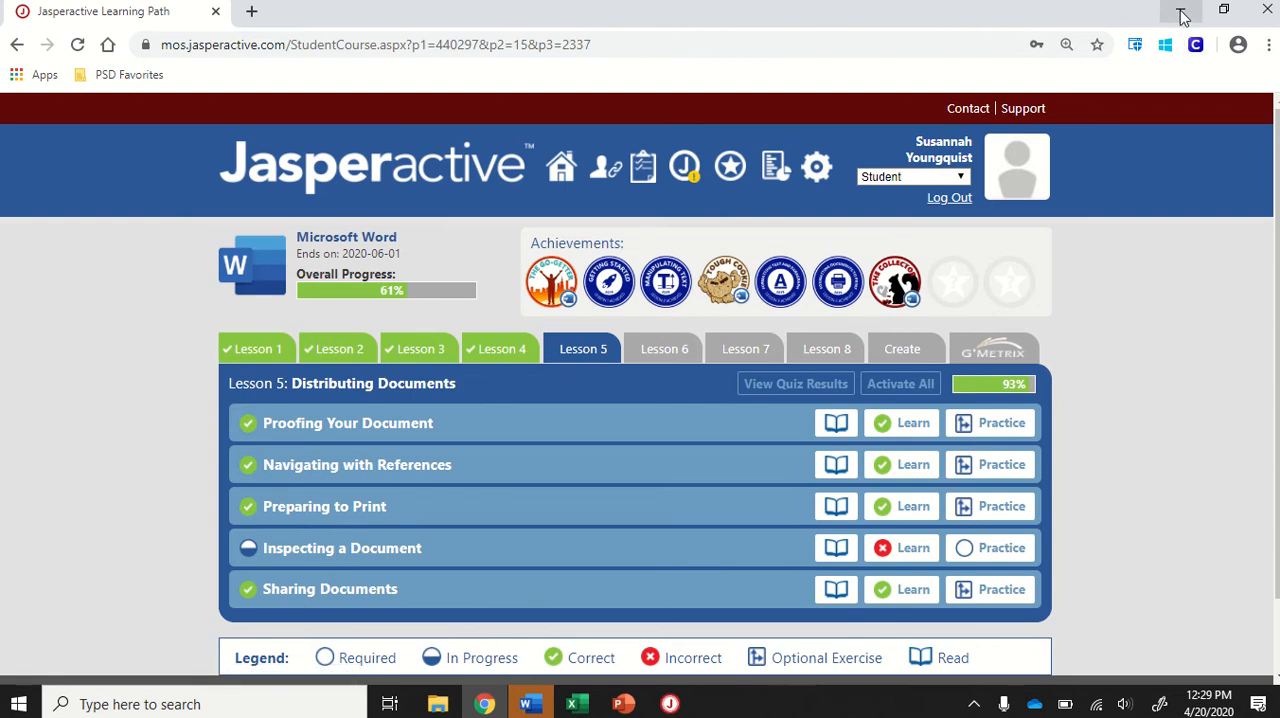
{"action": "mouse_move", "coordinate": [344, 570]}
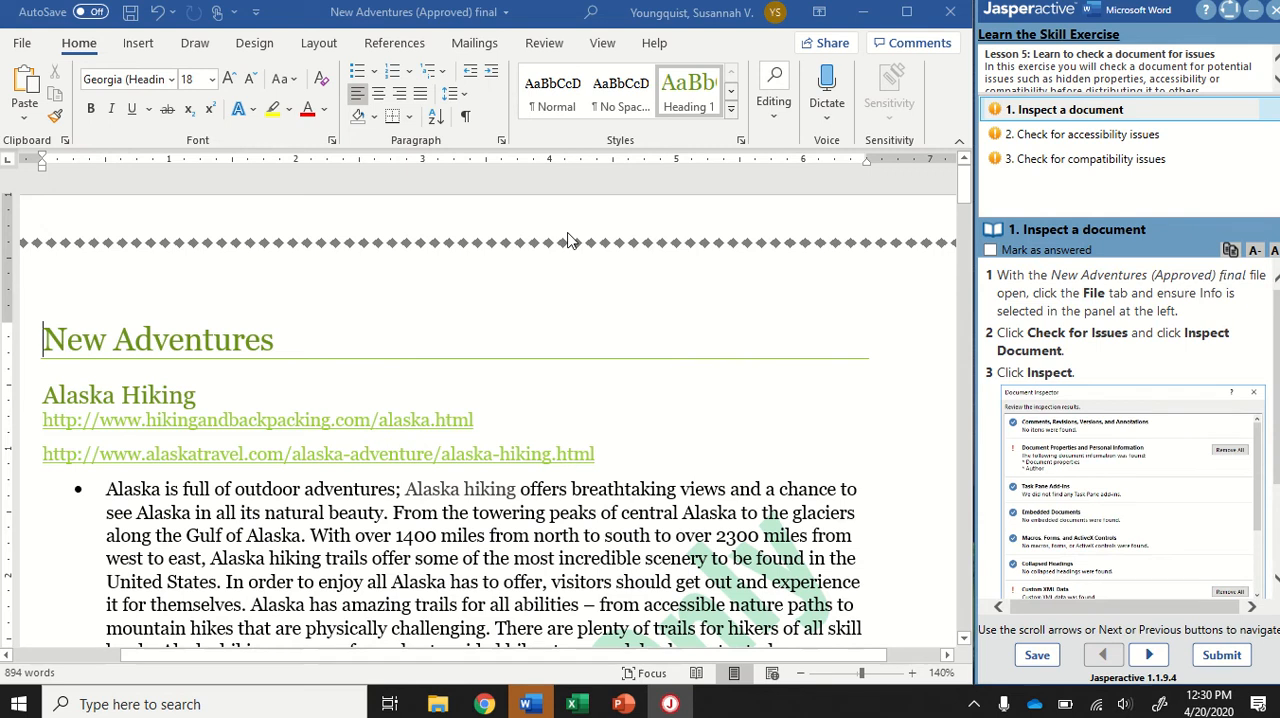
{"action": "mouse_move", "coordinate": [664, 374]}
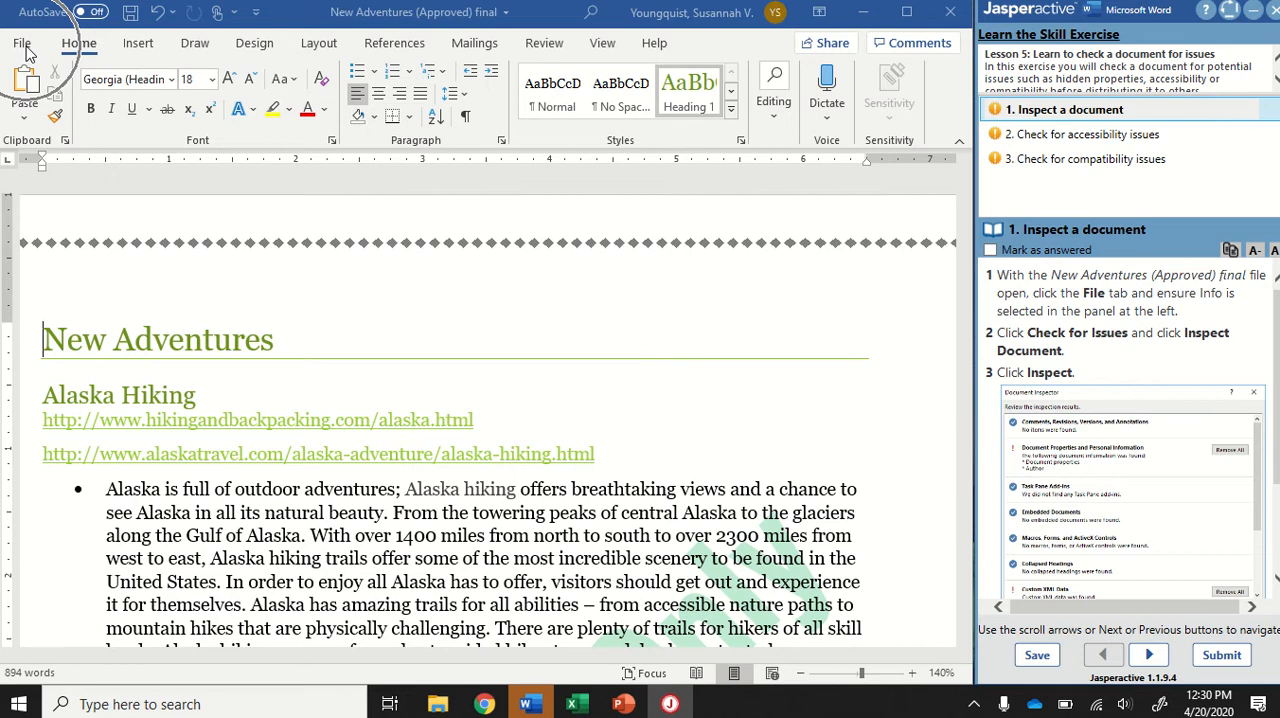
Show the Info page for 'New Adventures (Approved) final' from the File backstage.
{"action": "left_click", "coordinate": [20, 42]}
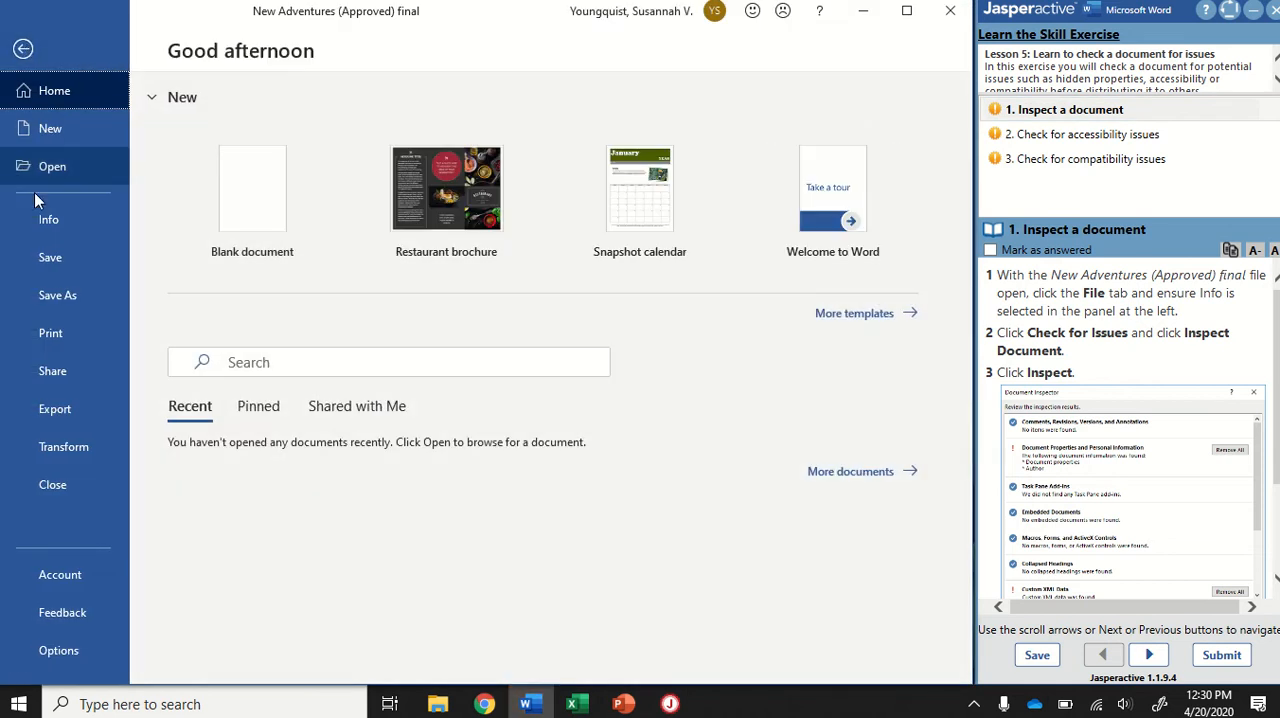
{"action": "left_click", "coordinate": [48, 220]}
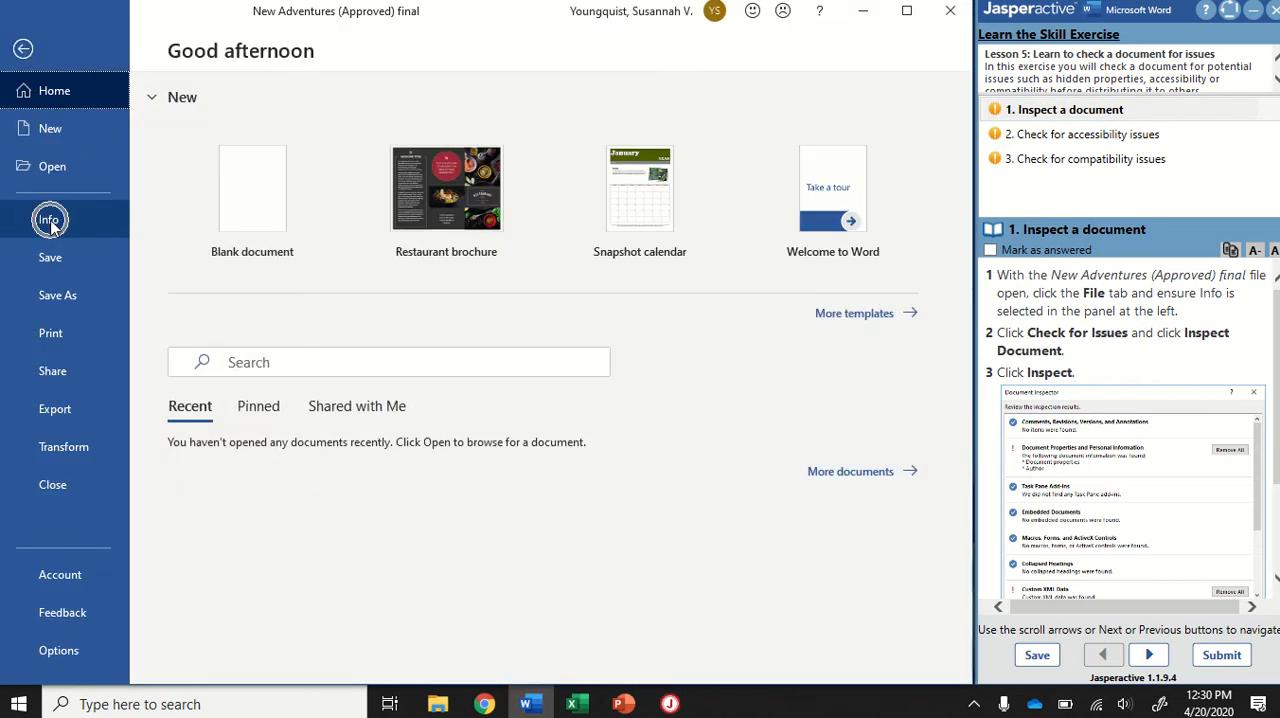
{"action": "left_click", "coordinate": [48, 220]}
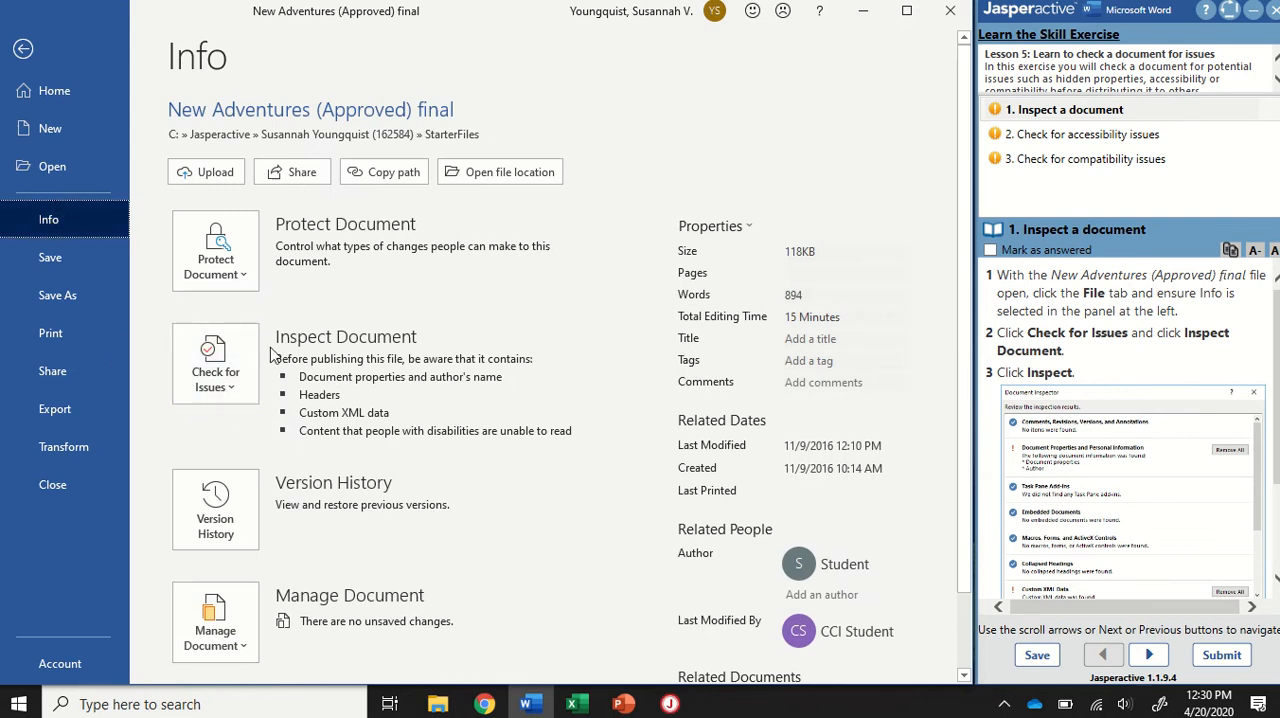
{"action": "mouse_move", "coordinate": [388, 404]}
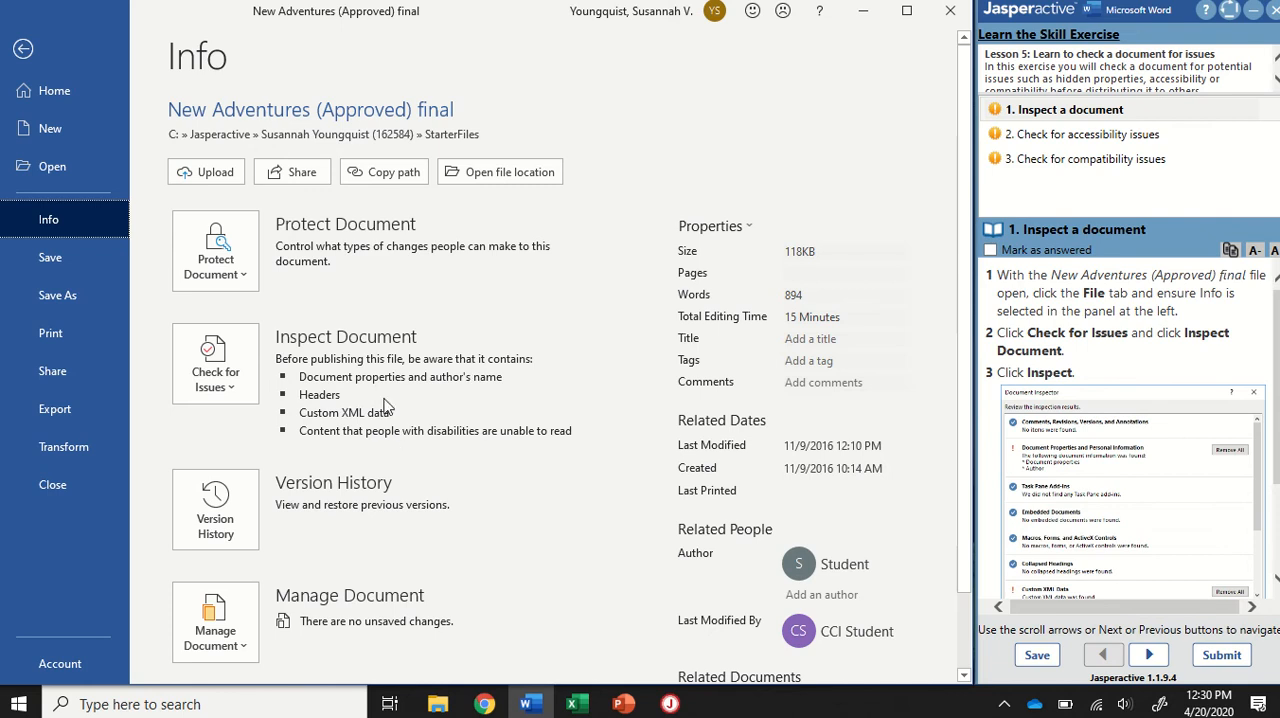
{"action": "mouse_move", "coordinate": [344, 360]}
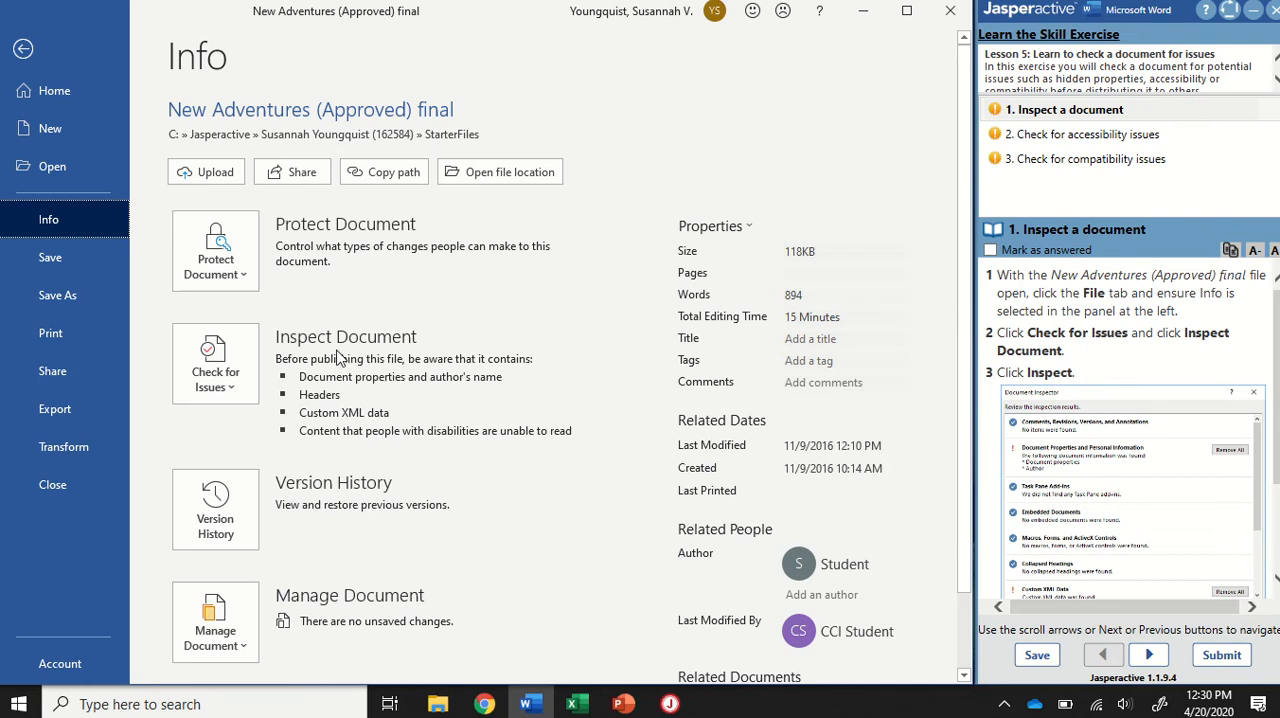
Launch Inspect Document from Check for Issues, answering No to the save prompt.
{"action": "left_click", "coordinate": [214, 364]}
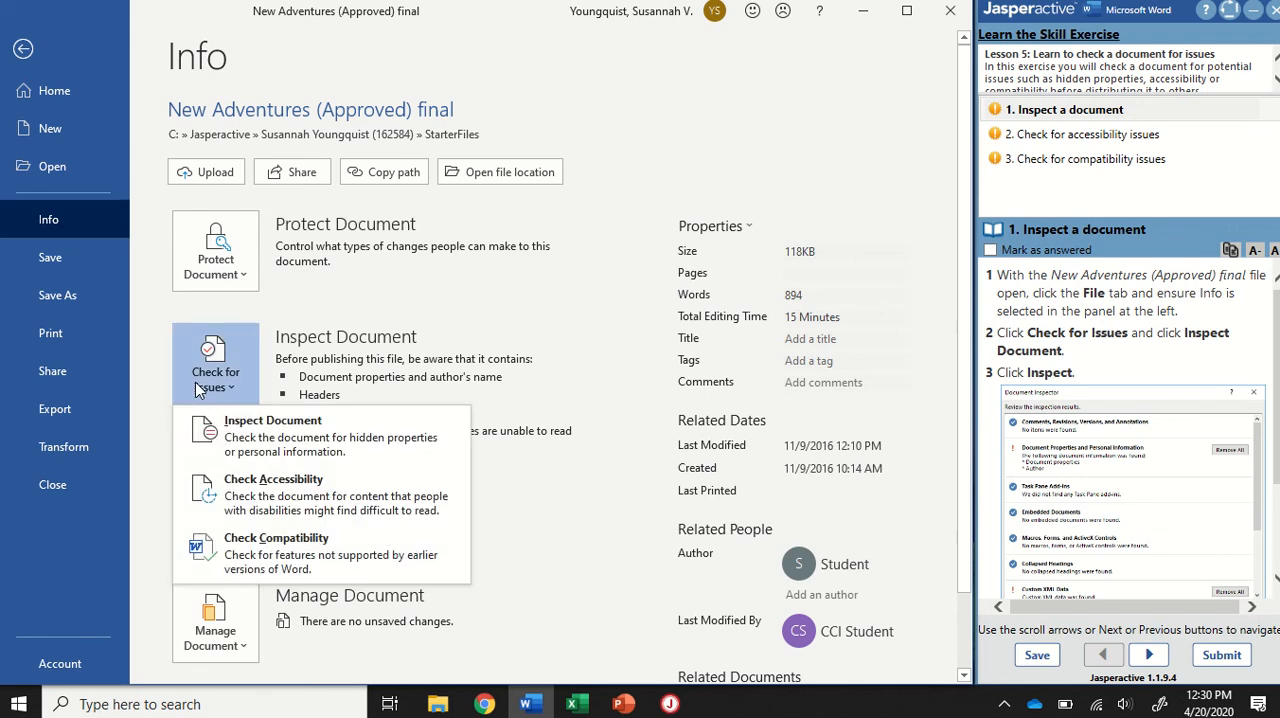
{"action": "mouse_move", "coordinate": [334, 552]}
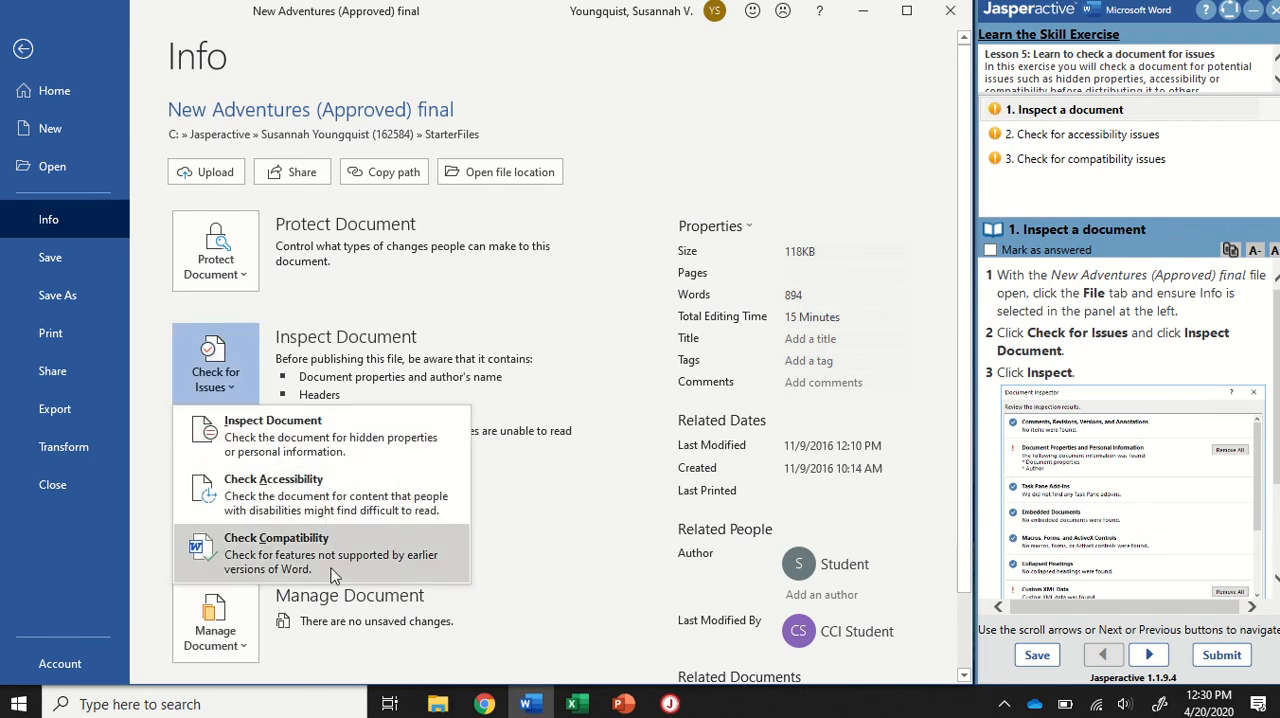
{"action": "mouse_move", "coordinate": [336, 548]}
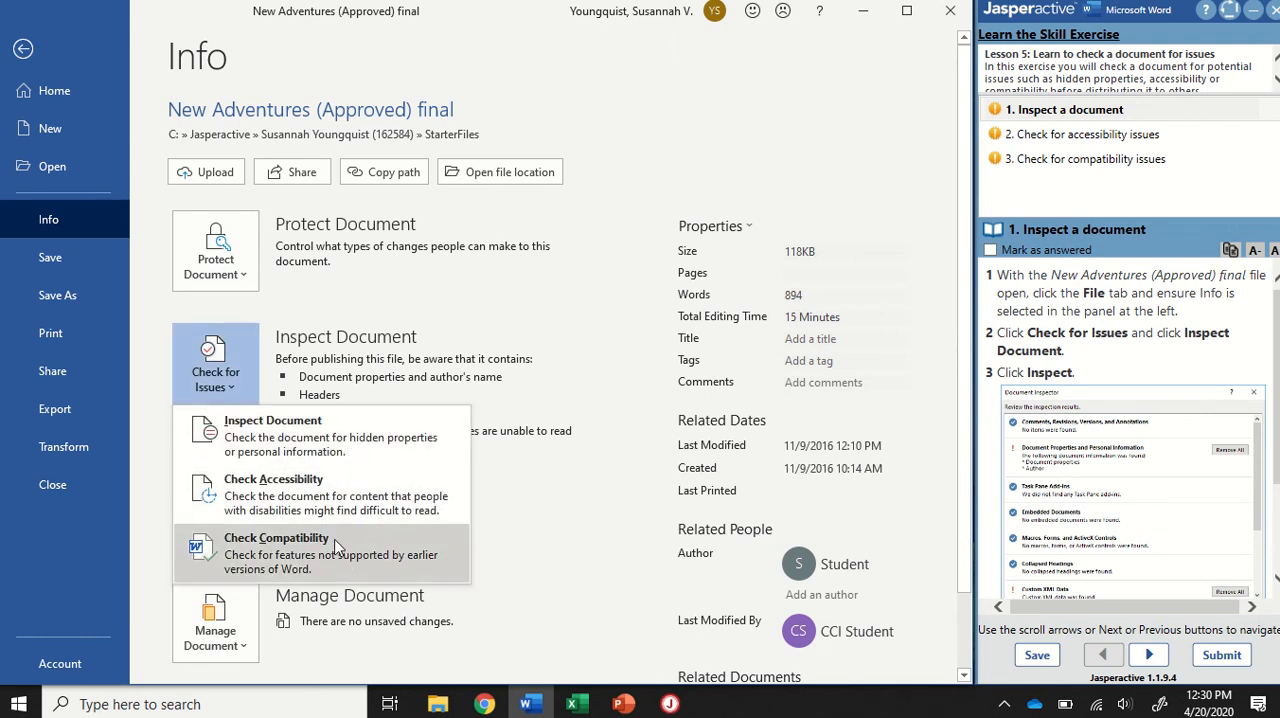
{"action": "mouse_move", "coordinate": [322, 434]}
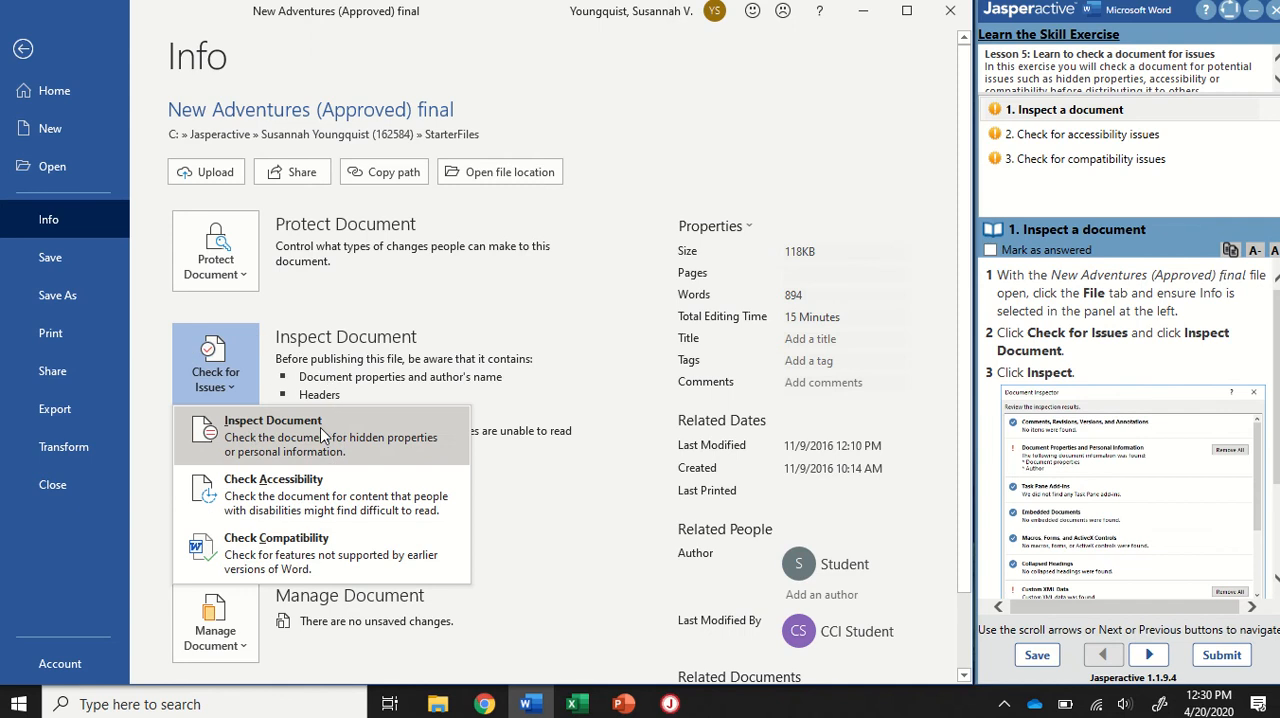
{"action": "mouse_move", "coordinate": [336, 440]}
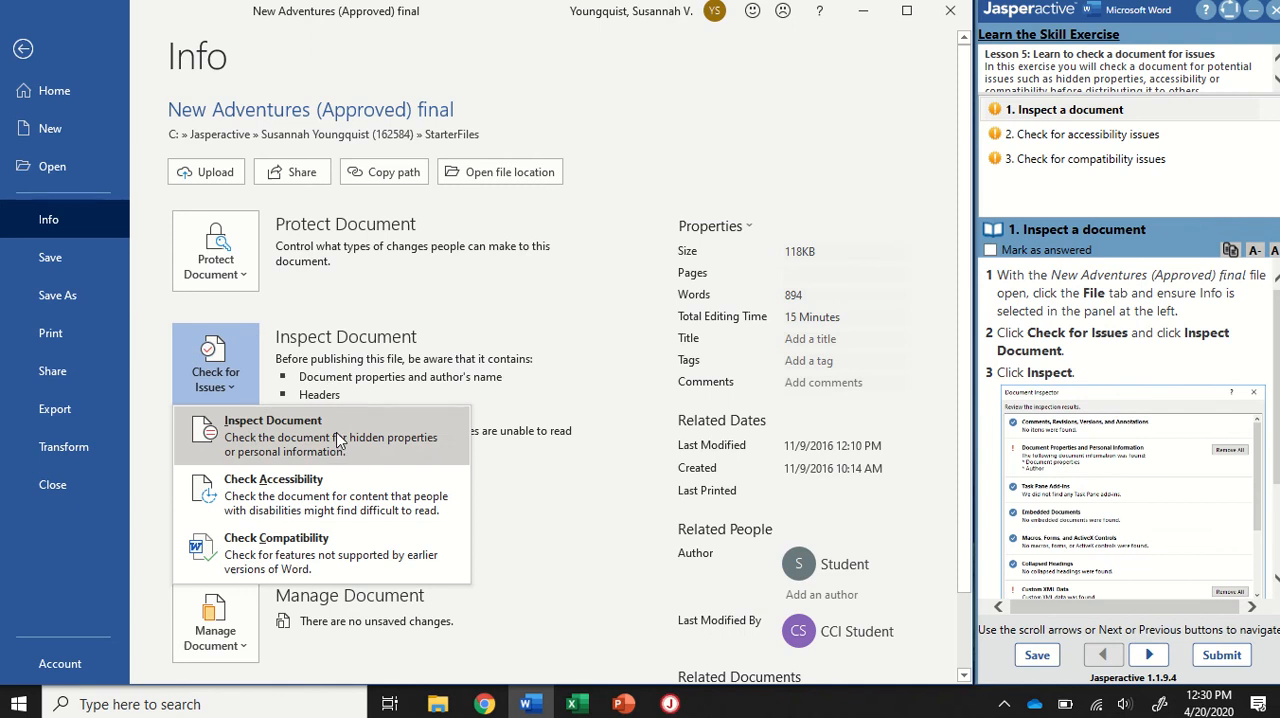
{"action": "left_click", "coordinate": [272, 434]}
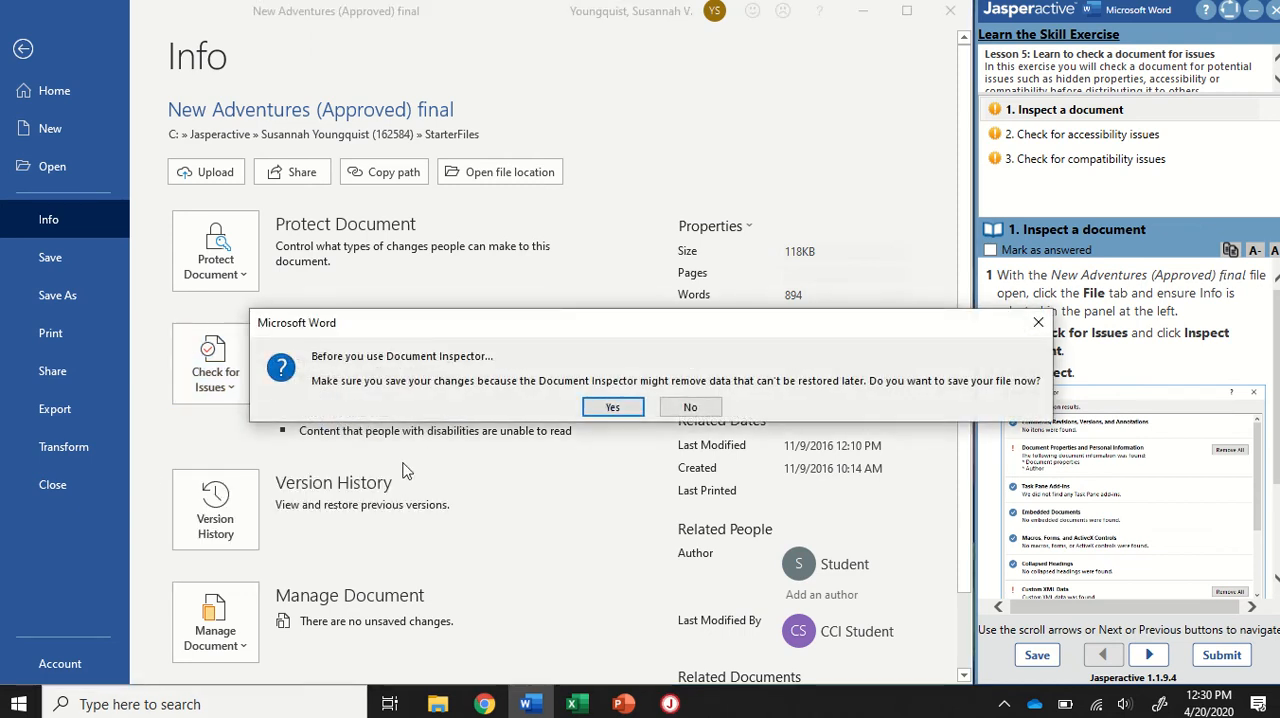
{"action": "mouse_move", "coordinate": [388, 364]}
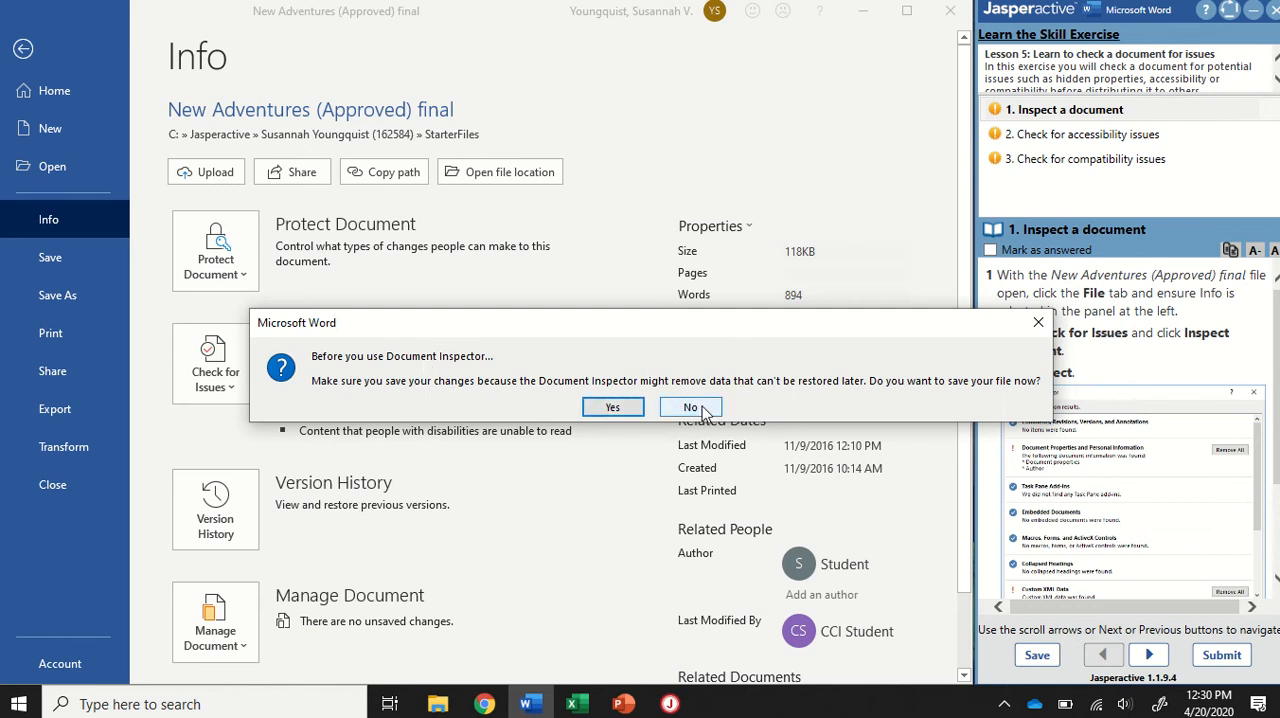
{"action": "left_click", "coordinate": [690, 408]}
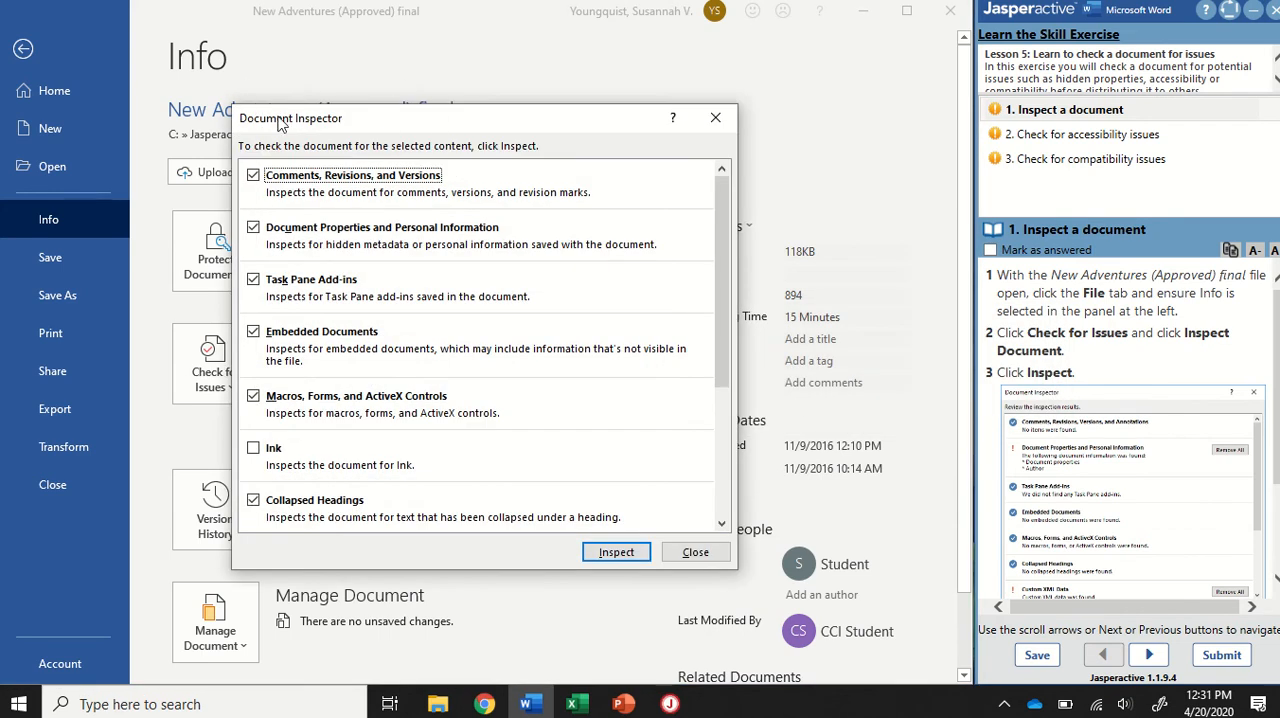
Run the Document Inspector and review findings for properties, custom XML and headers/footers.
{"action": "scroll", "scroll_direction": "down", "scroll_amount": 3}
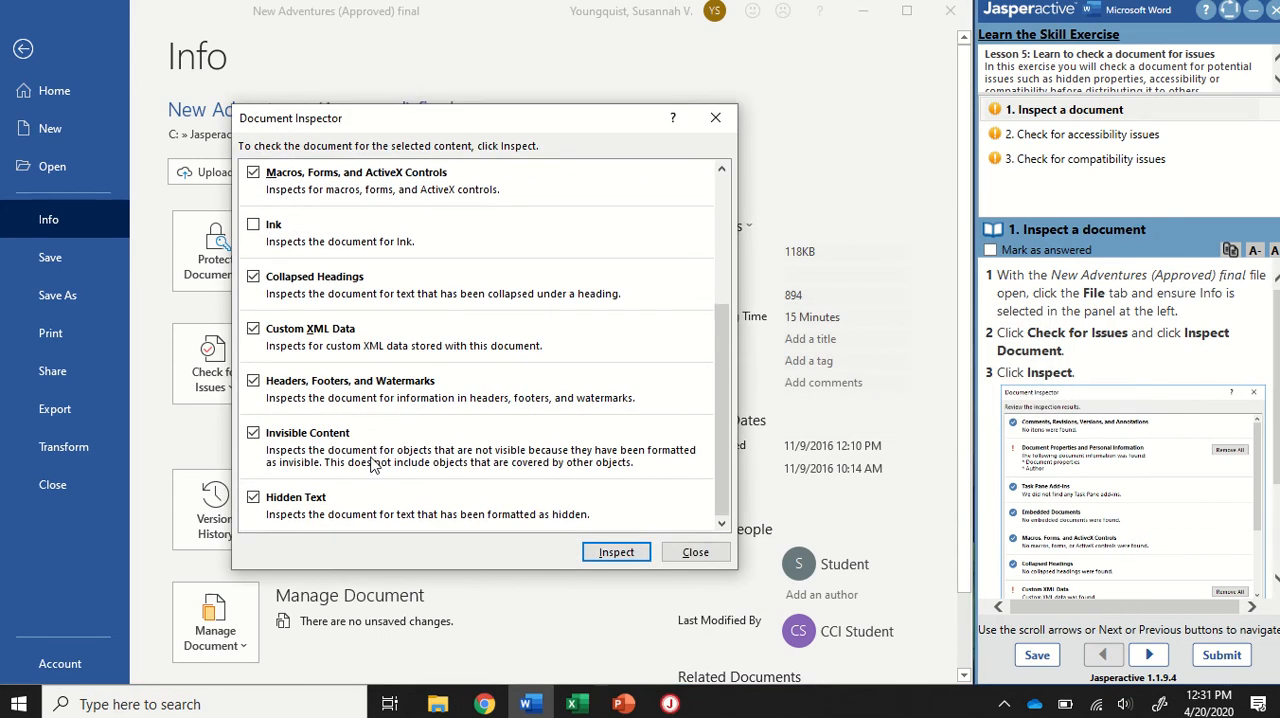
{"action": "scroll", "scroll_direction": "up", "scroll_amount": 3}
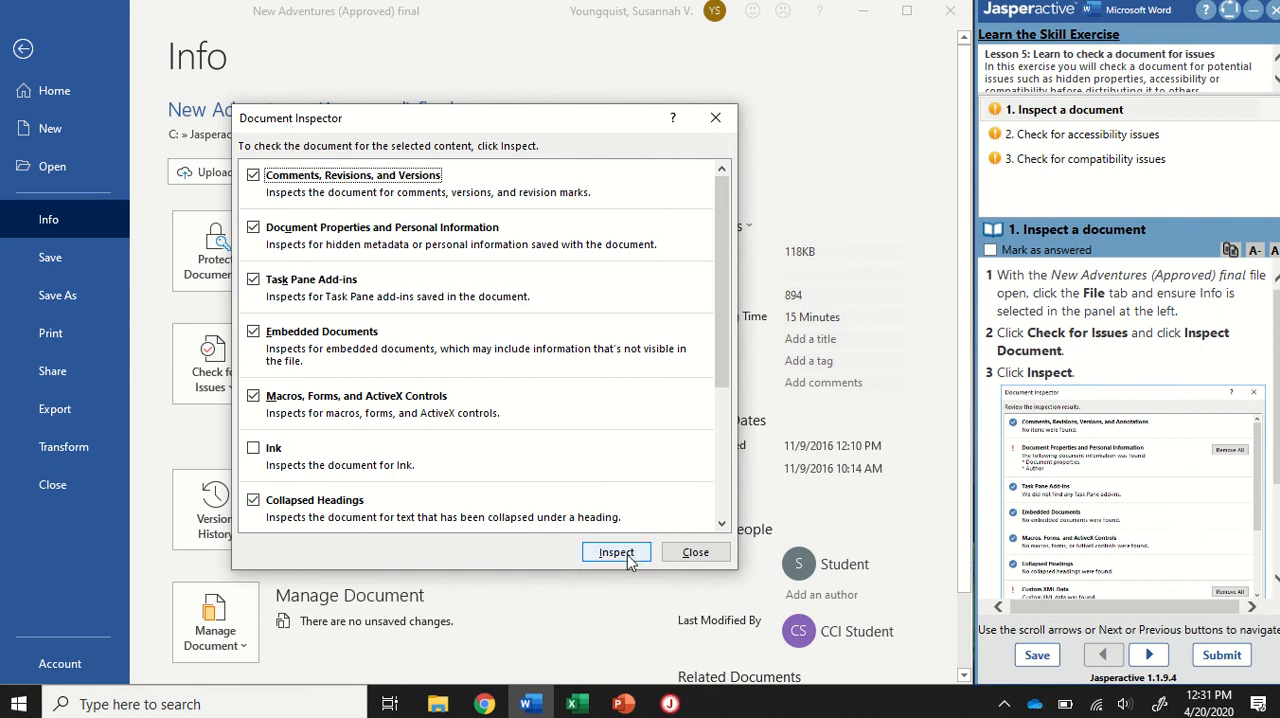
{"action": "left_click", "coordinate": [616, 552]}
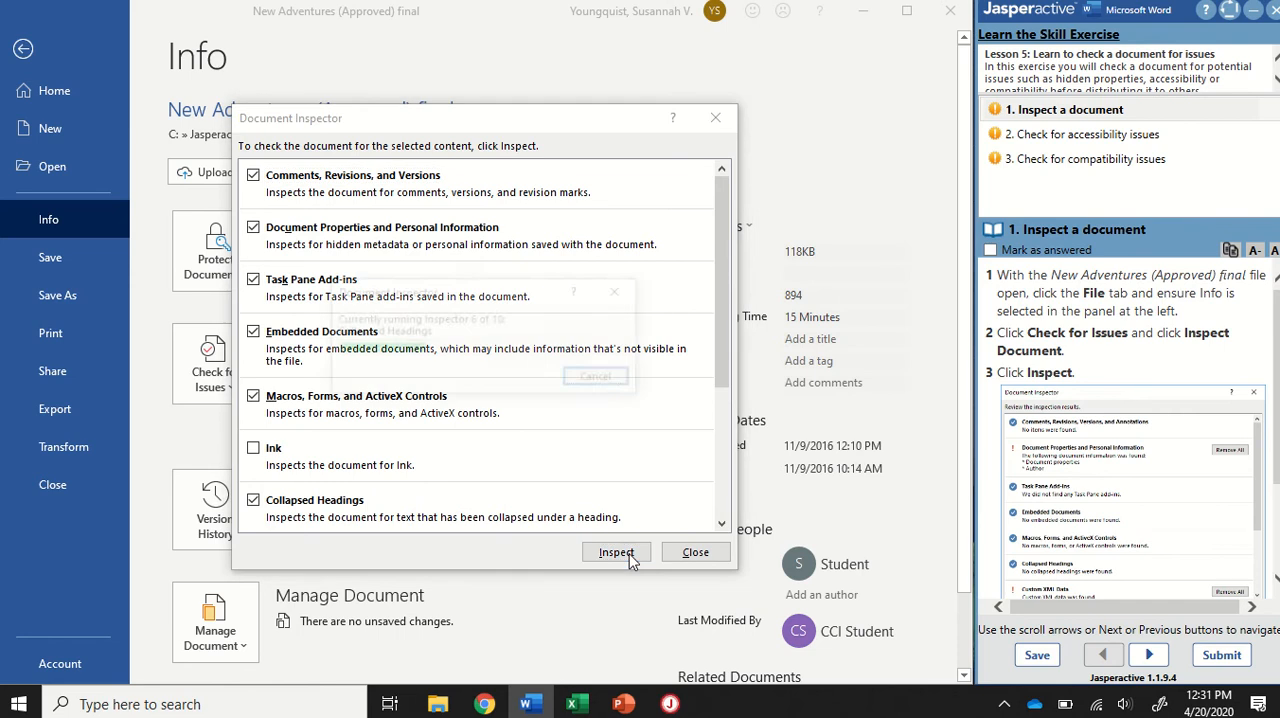
{"action": "left_click", "coordinate": [616, 552]}
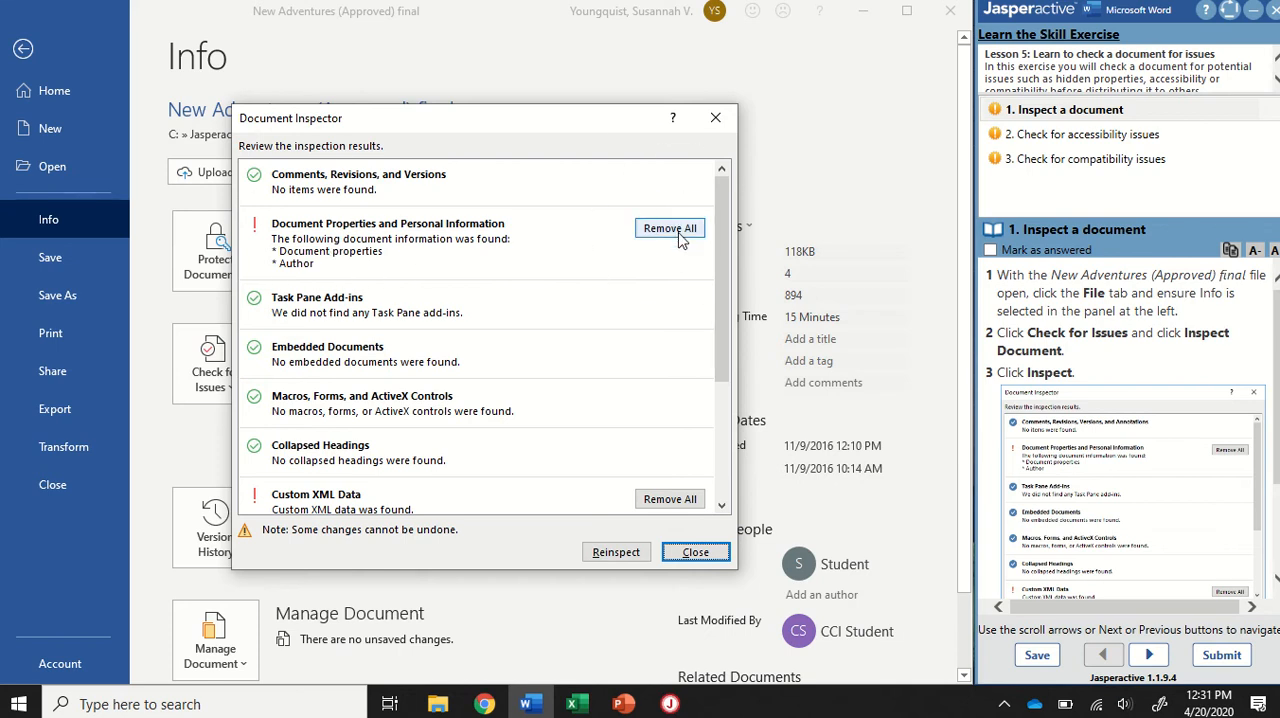
Remove All for Custom XML Data and for Headers, Footers and Watermarks.
{"action": "scroll", "scroll_direction": "down", "scroll_amount": 3}
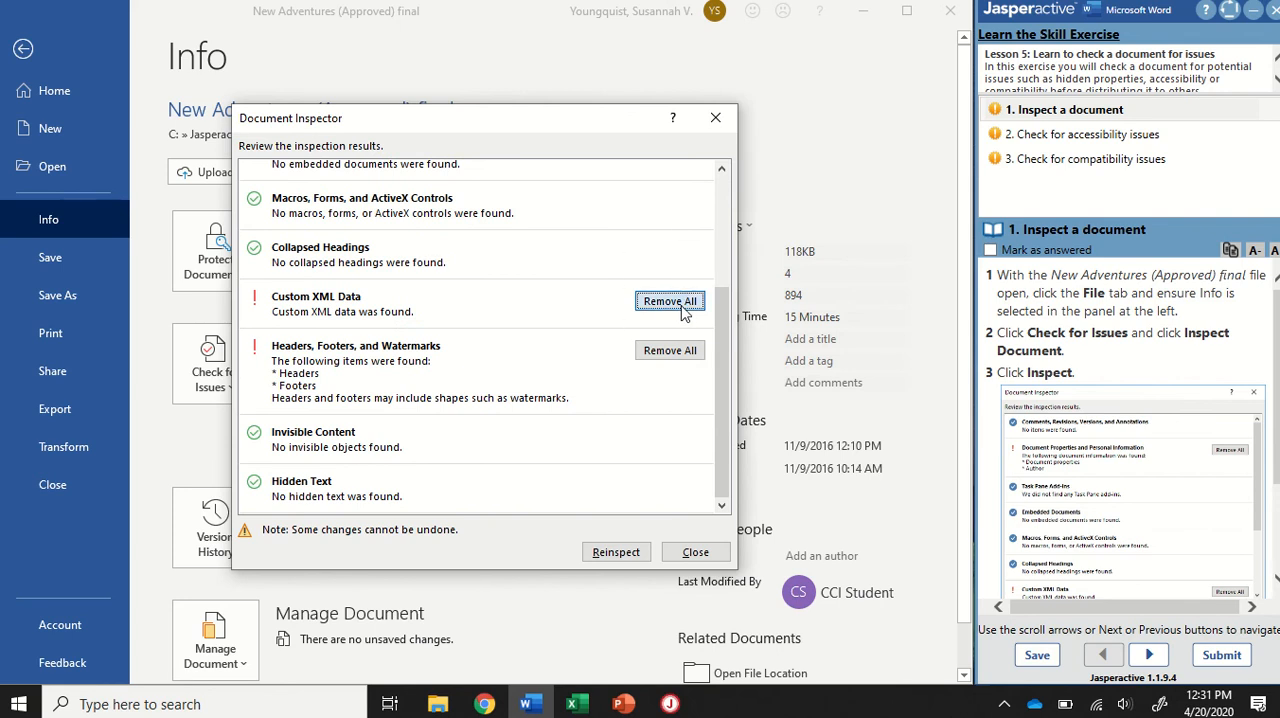
{"action": "left_click", "coordinate": [668, 300]}
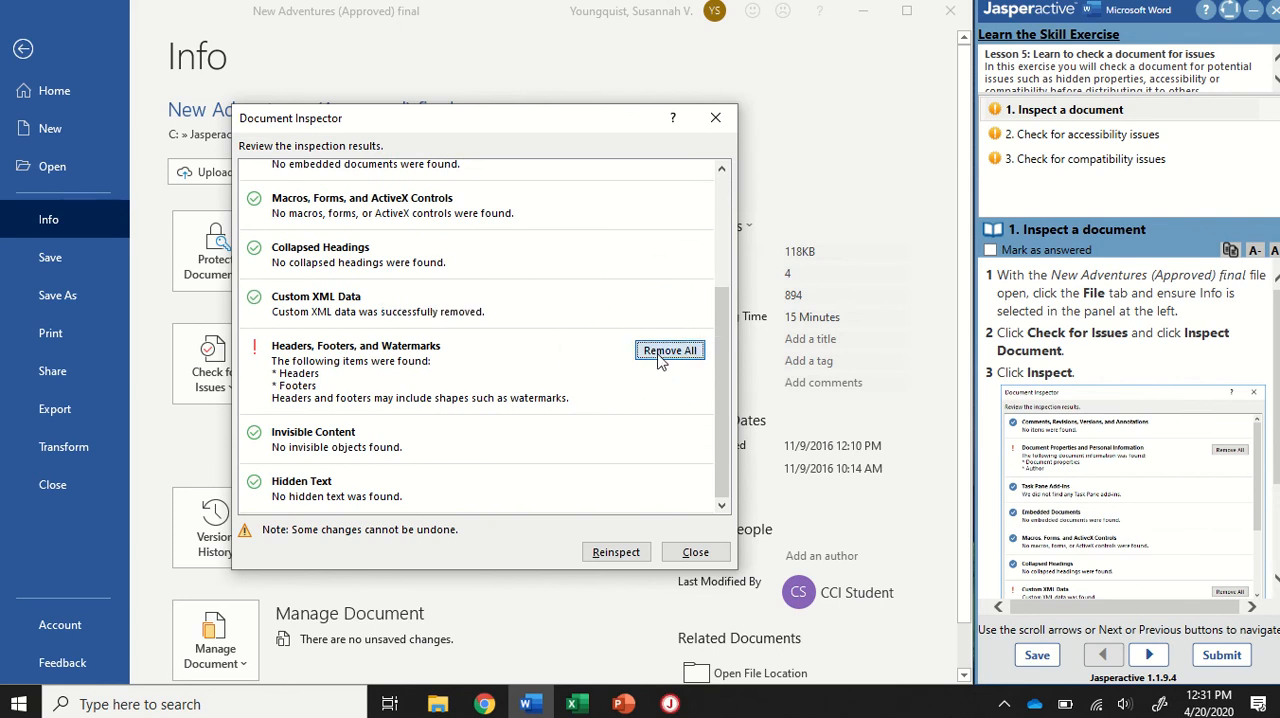
{"action": "left_click", "coordinate": [668, 350]}
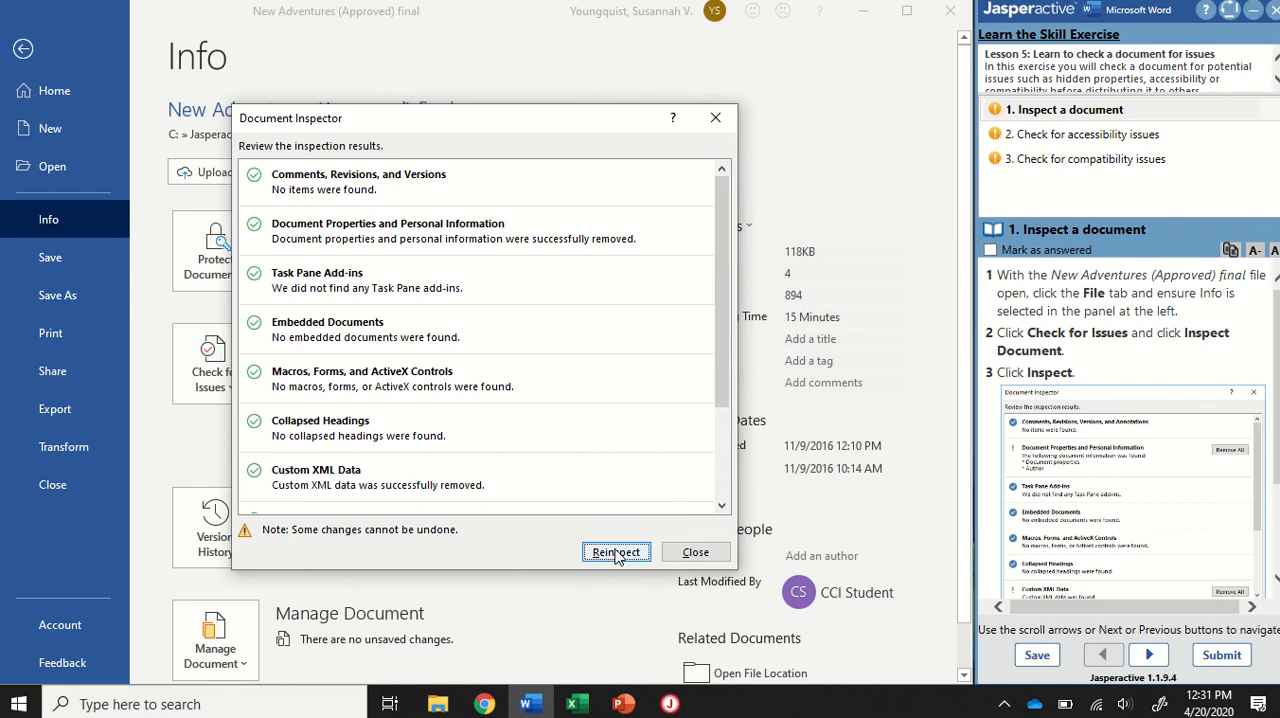
Reinspect the document and close the Document Inspector.
{"action": "left_click", "coordinate": [616, 552]}
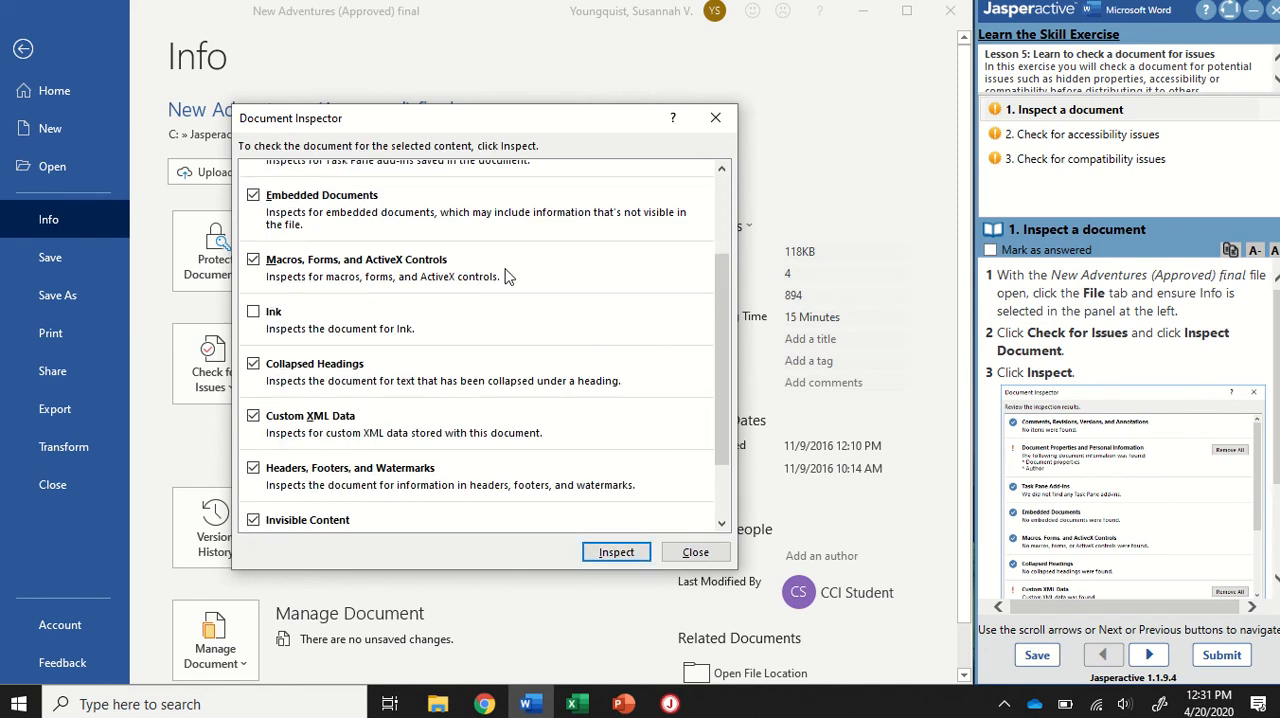
{"action": "scroll", "scroll_direction": "up", "scroll_amount": 3}
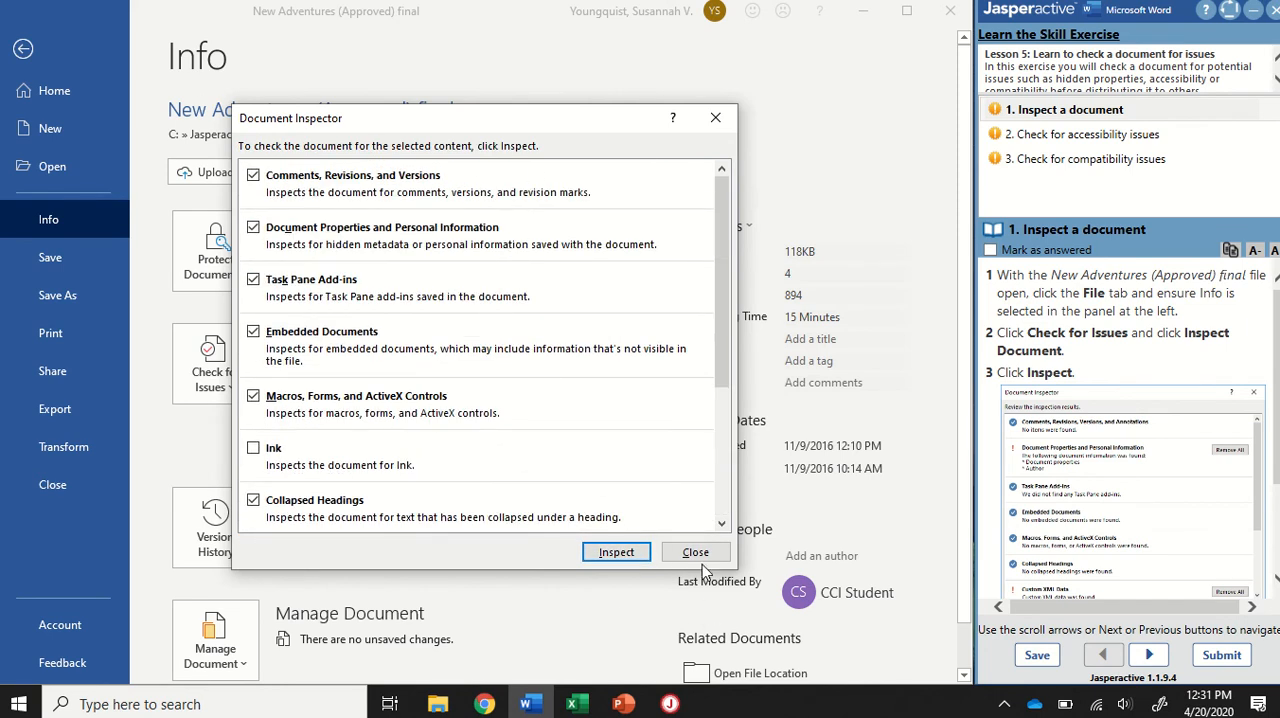
{"action": "mouse_move", "coordinate": [696, 552]}
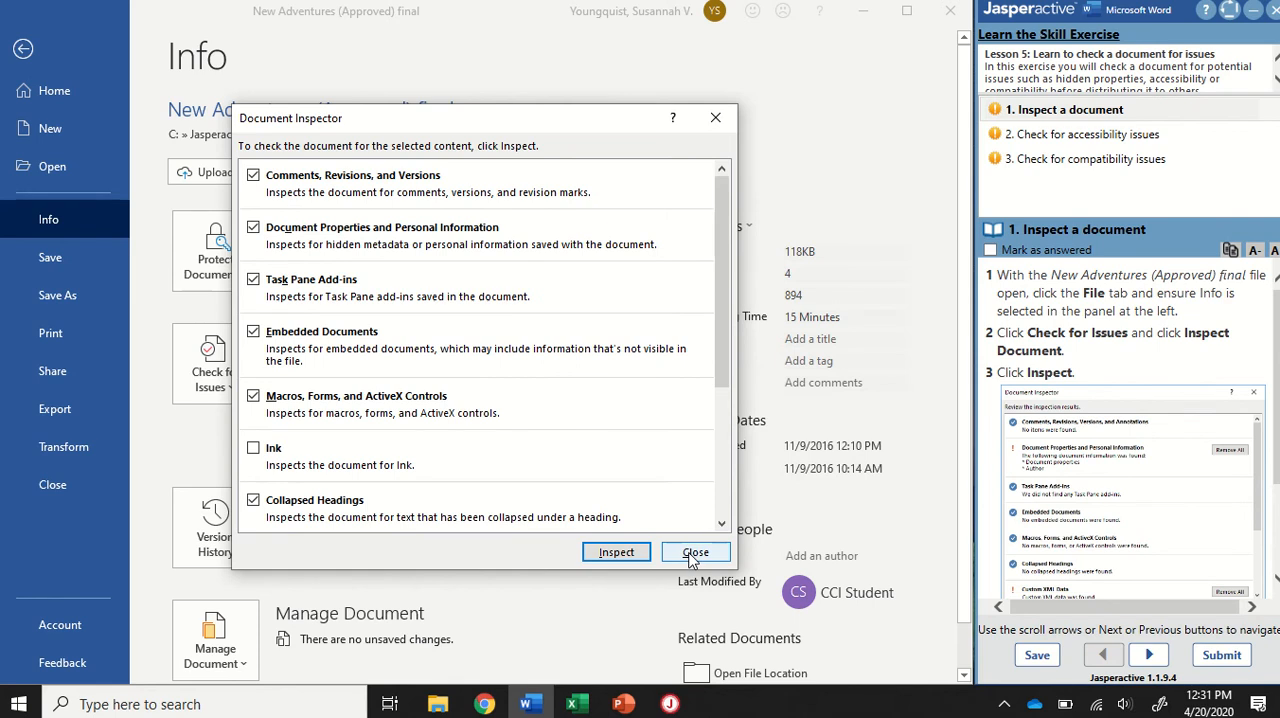
{"action": "left_click", "coordinate": [696, 552]}
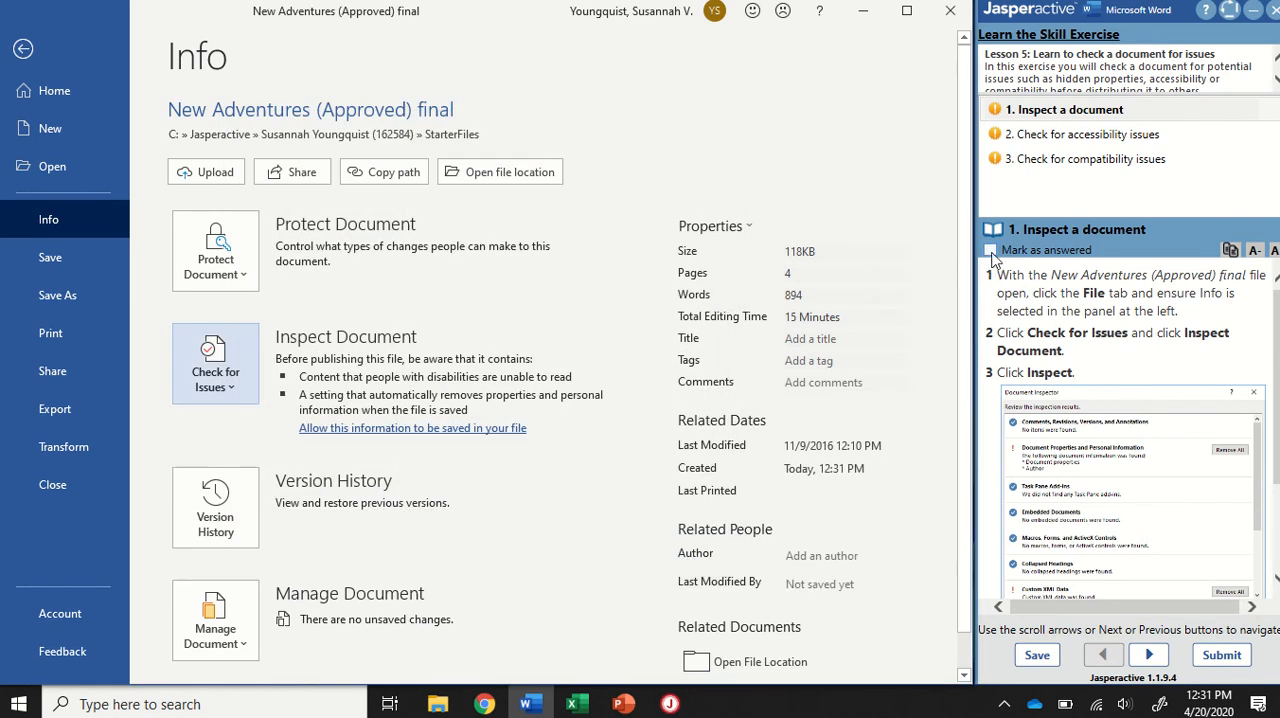
Mark exercise step 1 'Inspect a document' as answered in the Jasperactive pane.
{"action": "left_click", "coordinate": [1148, 654]}
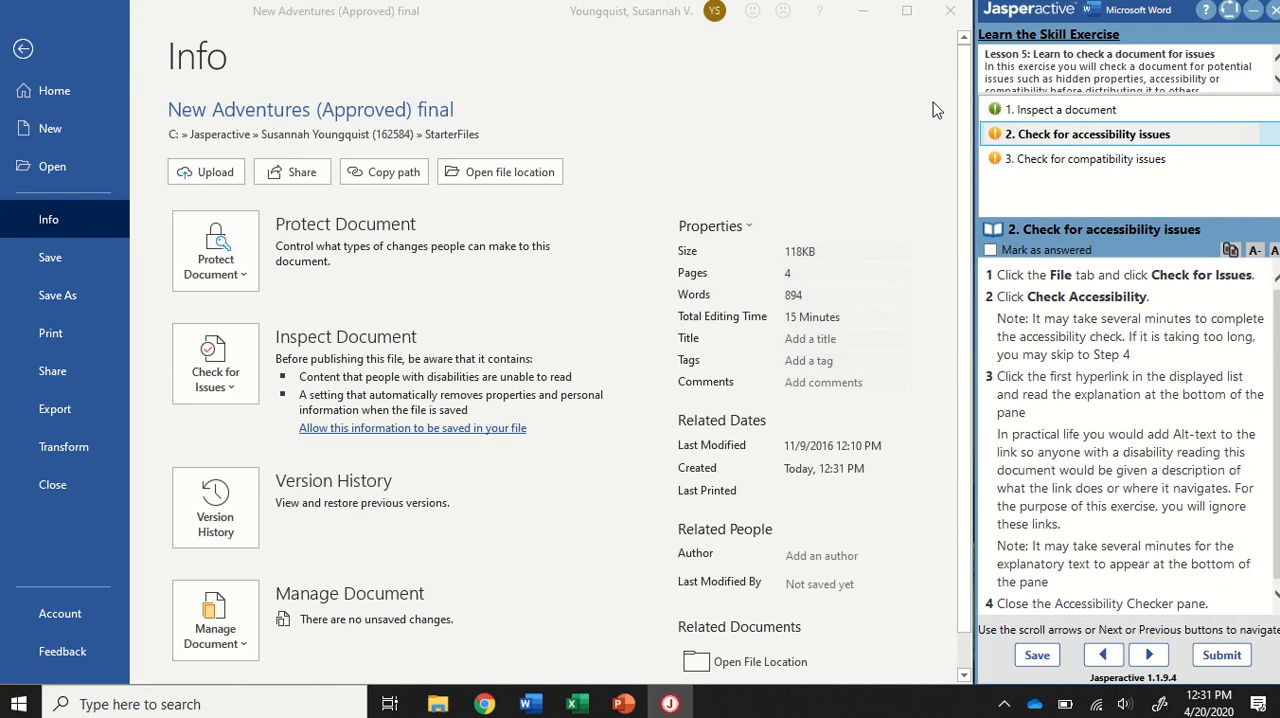
{"action": "mouse_move", "coordinate": [568, 410]}
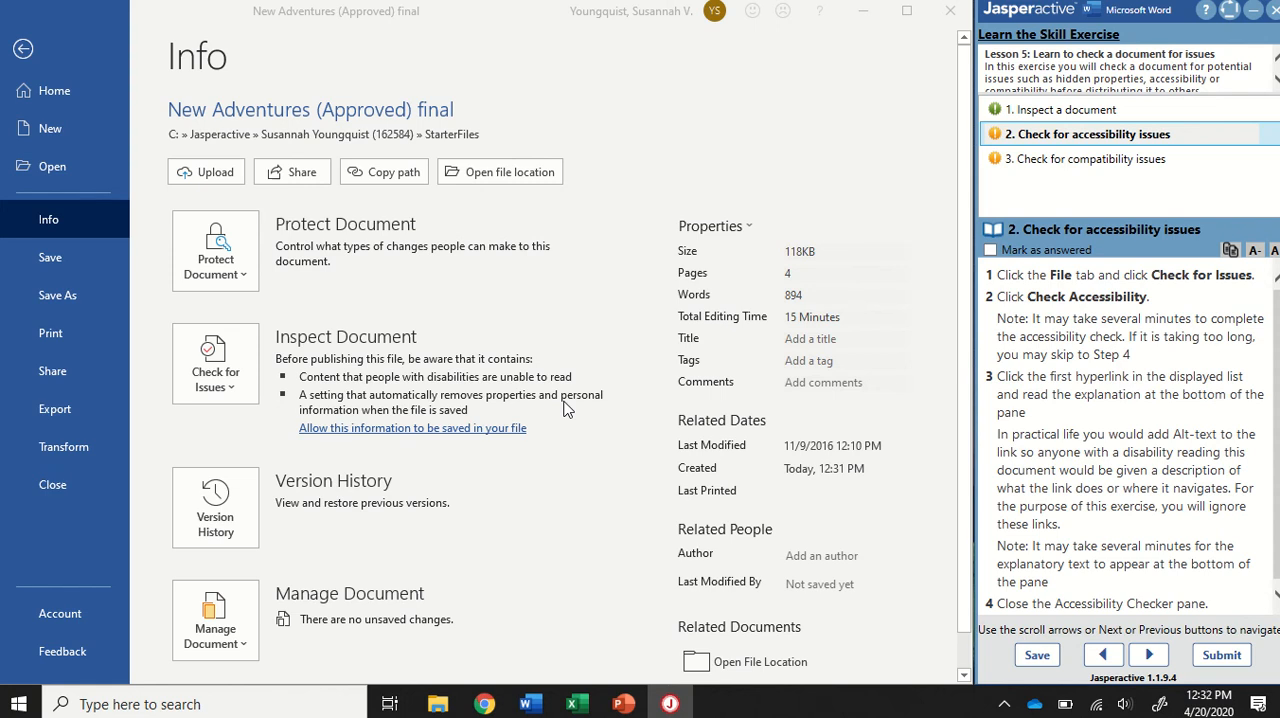
{"action": "mouse_move", "coordinate": [176, 380]}
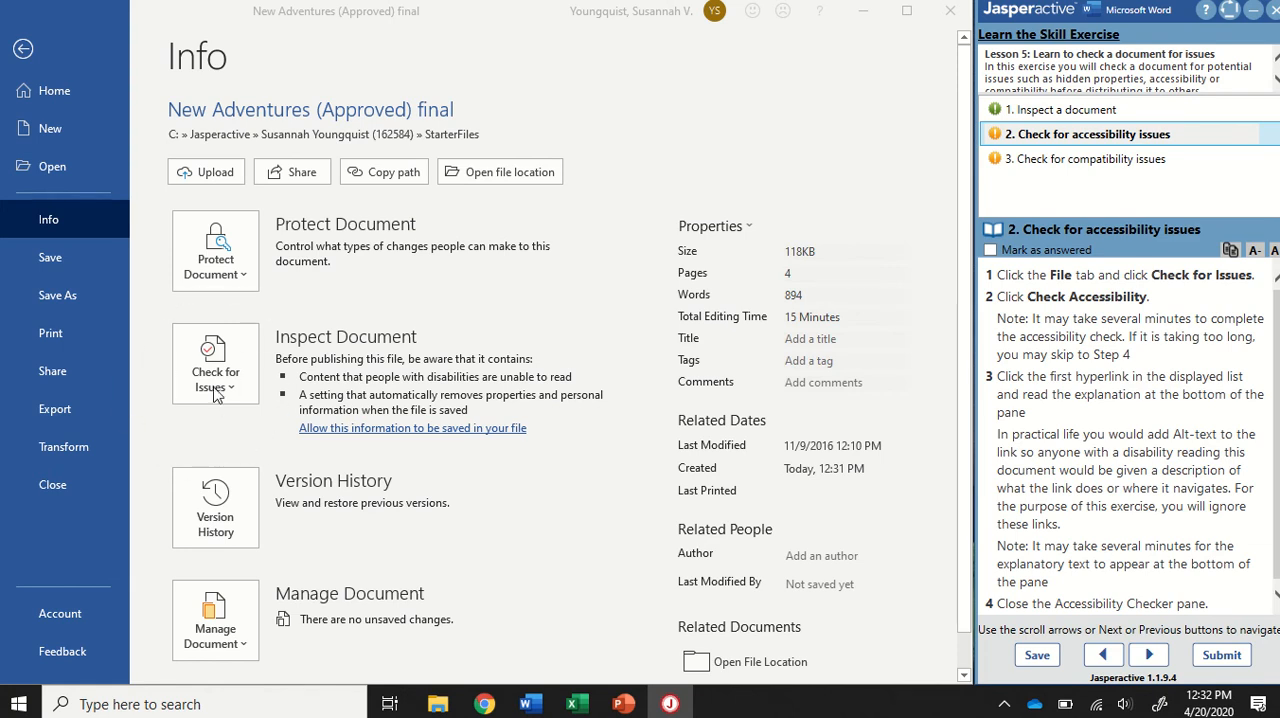
Run Check Accessibility from Check for Issues, reporting two objects not inline.
{"action": "left_click", "coordinate": [214, 364]}
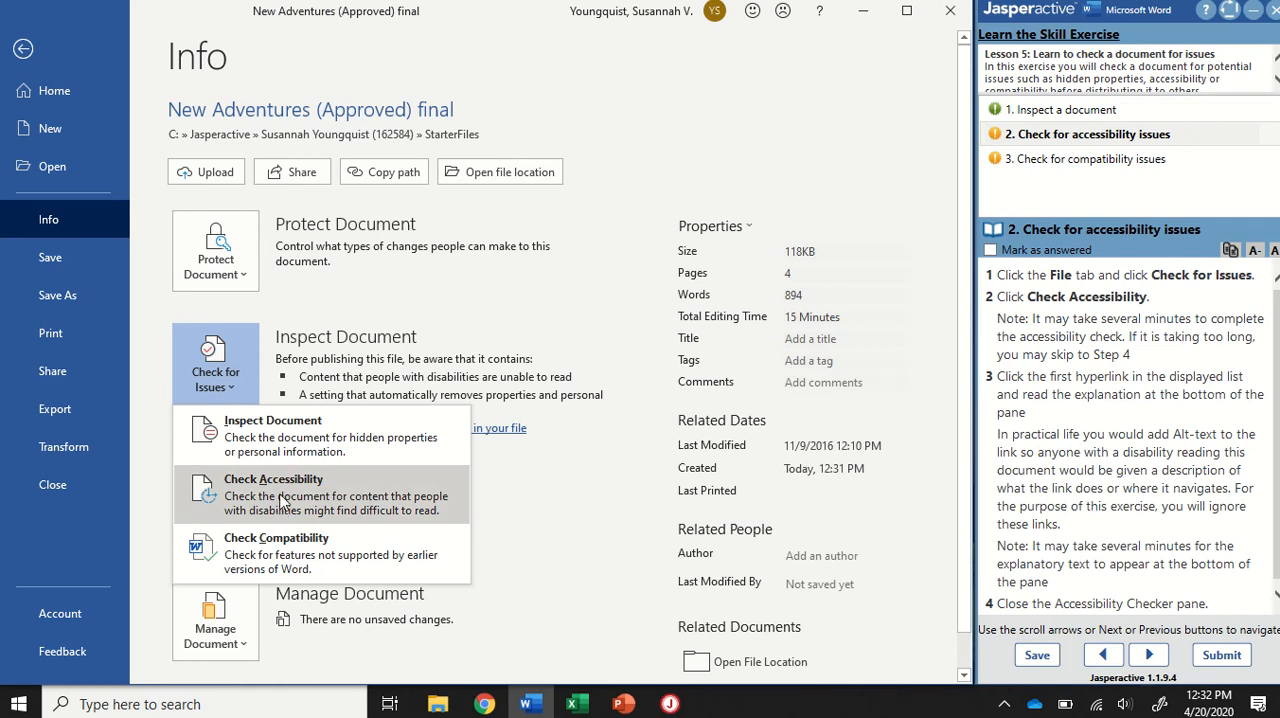
{"action": "left_click", "coordinate": [272, 492]}
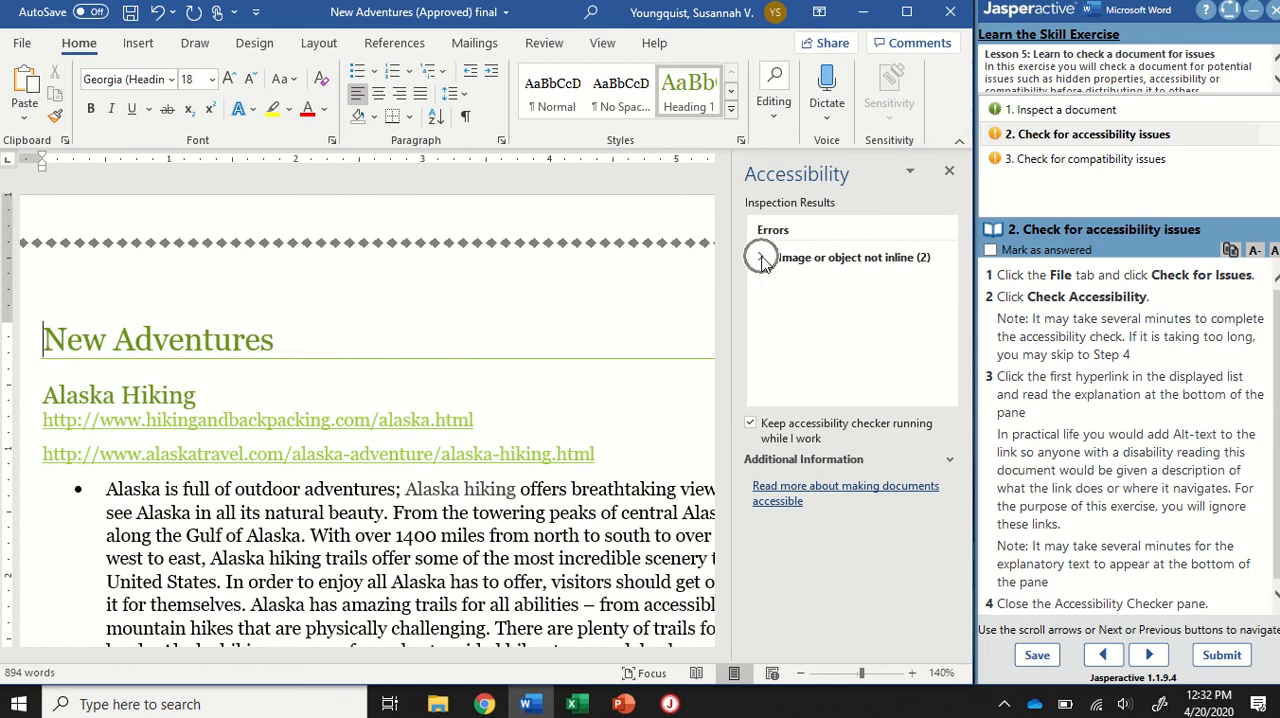
Expand the not-inline error to list Text Box 6 and Straight Arrow Connector 4, then close the pane.
{"action": "left_click", "coordinate": [760, 256]}
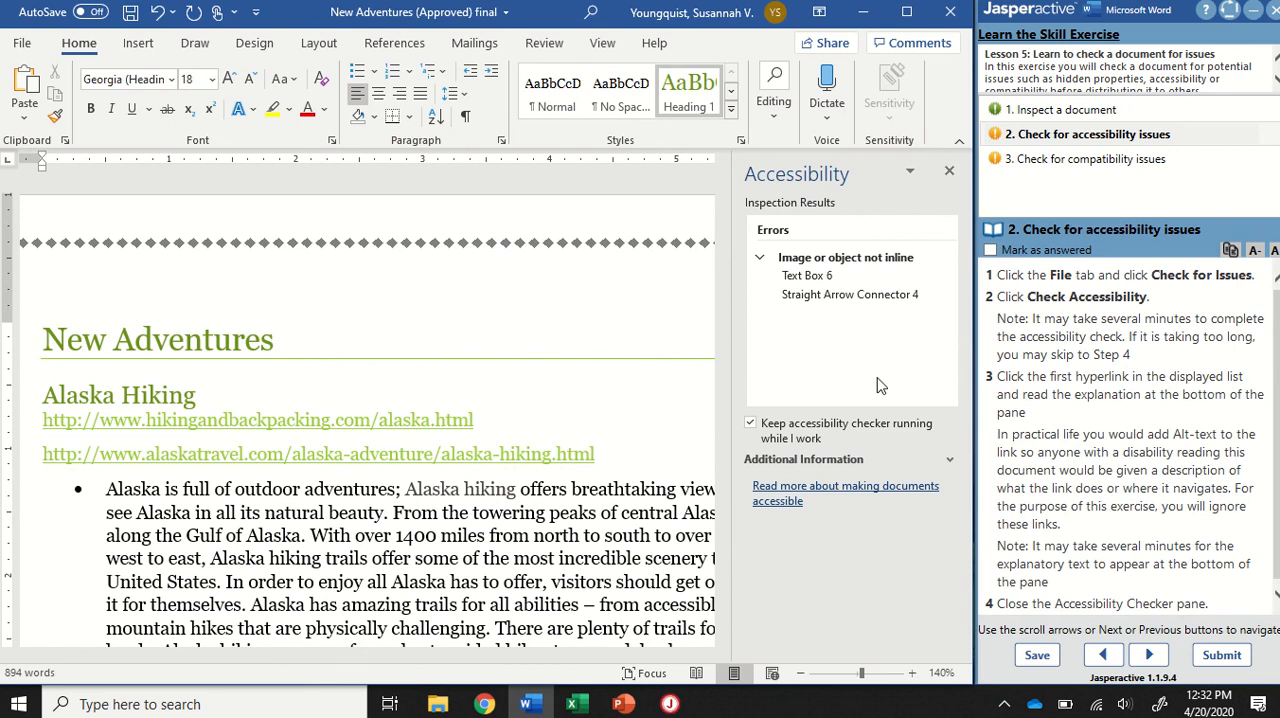
{"action": "mouse_move", "coordinate": [838, 328]}
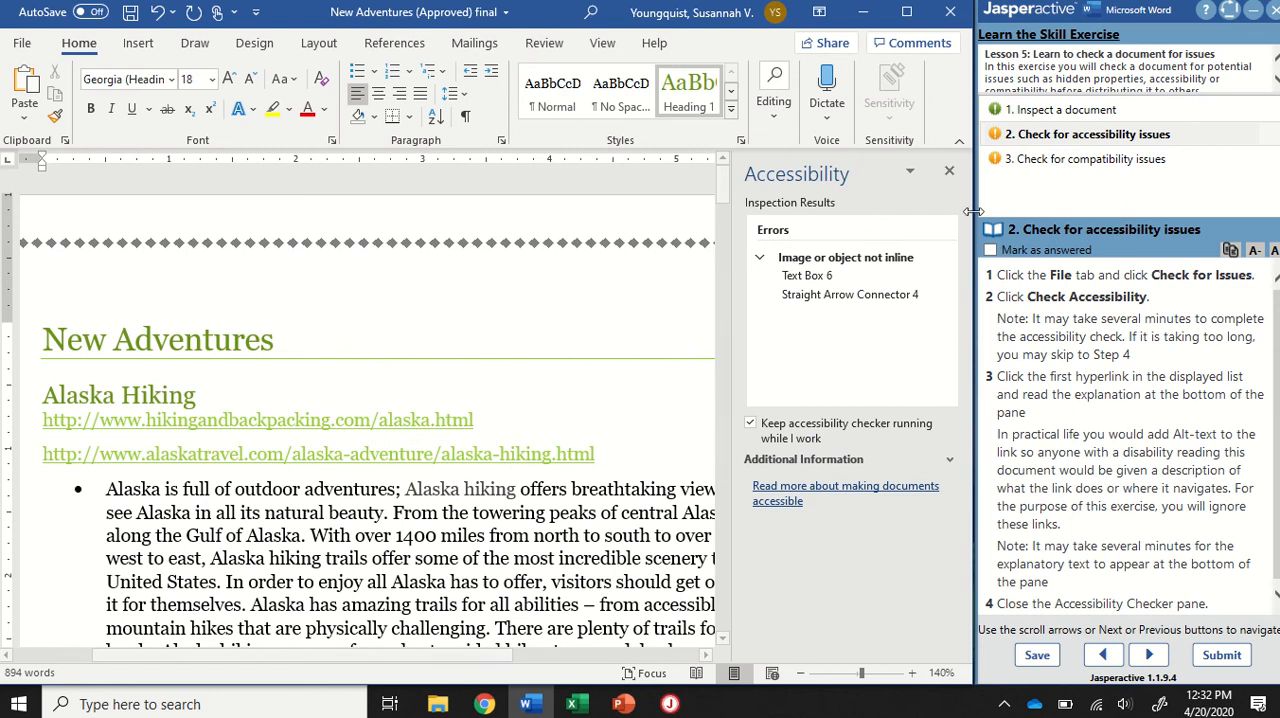
{"action": "left_click", "coordinate": [844, 256]}
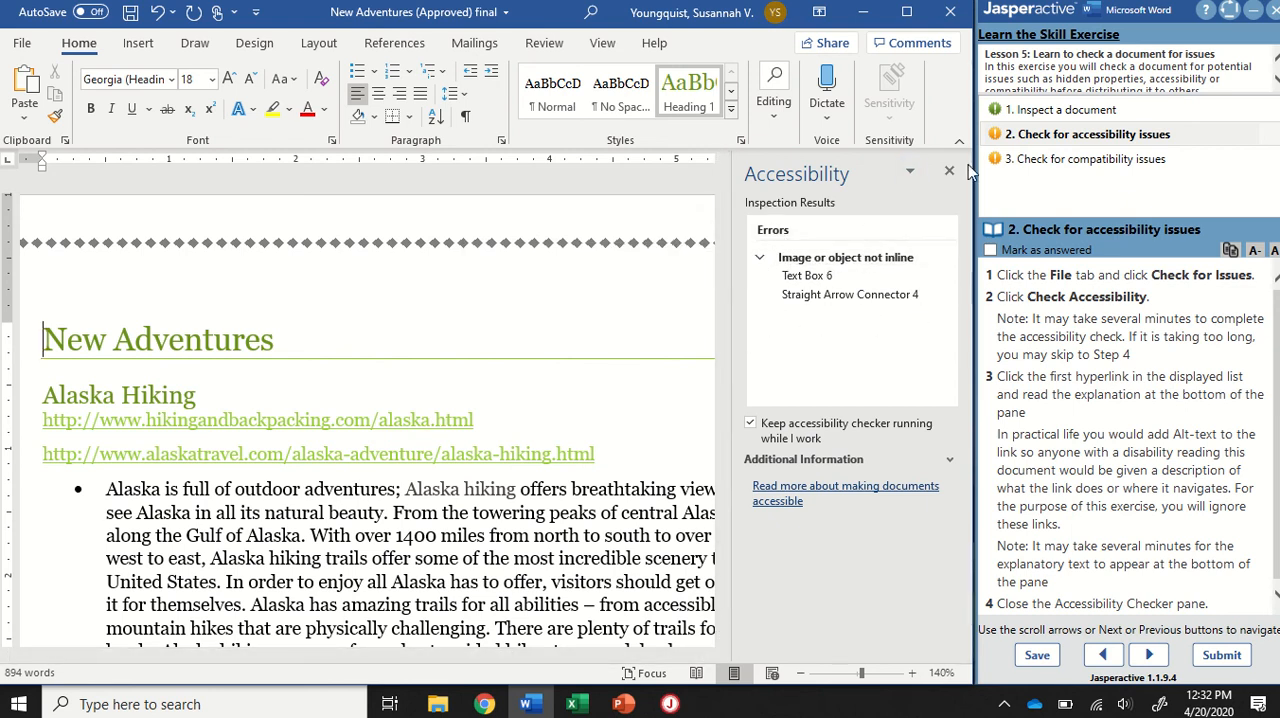
{"action": "left_click", "coordinate": [948, 170]}
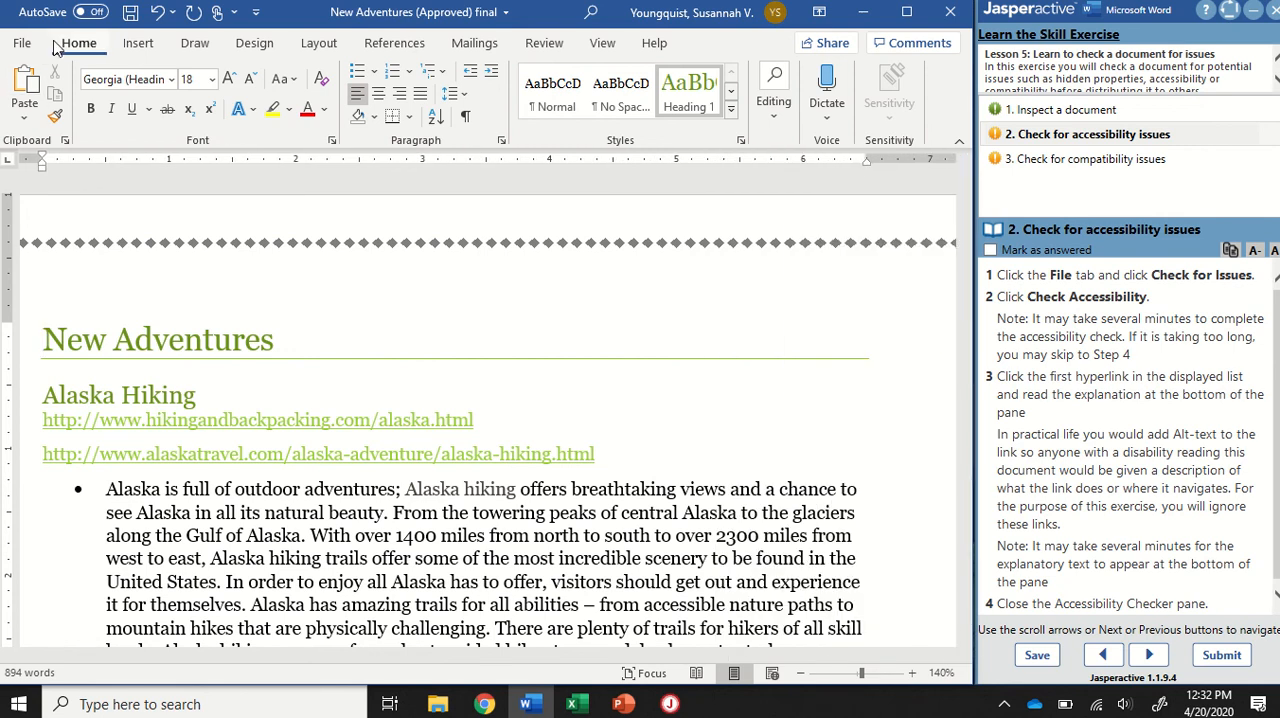
Return to the File Info page to rerun the accessibility check.
{"action": "left_click", "coordinate": [22, 42]}
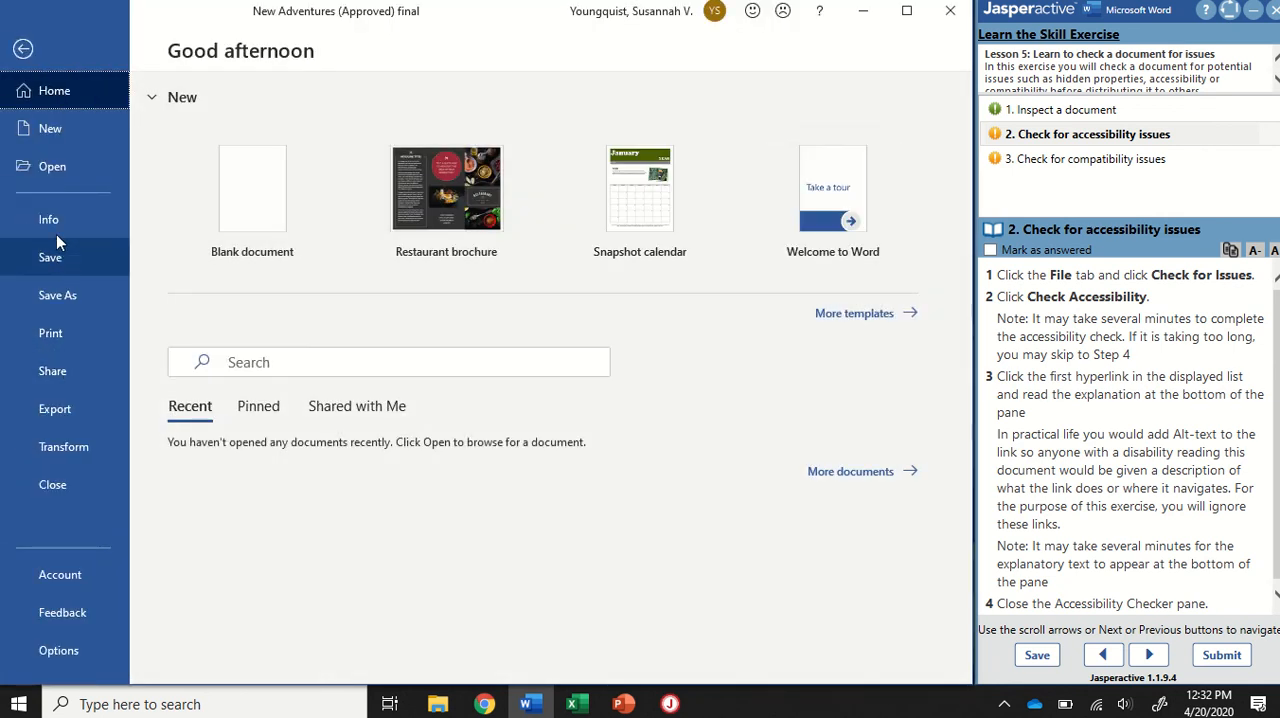
{"action": "left_click", "coordinate": [48, 220]}
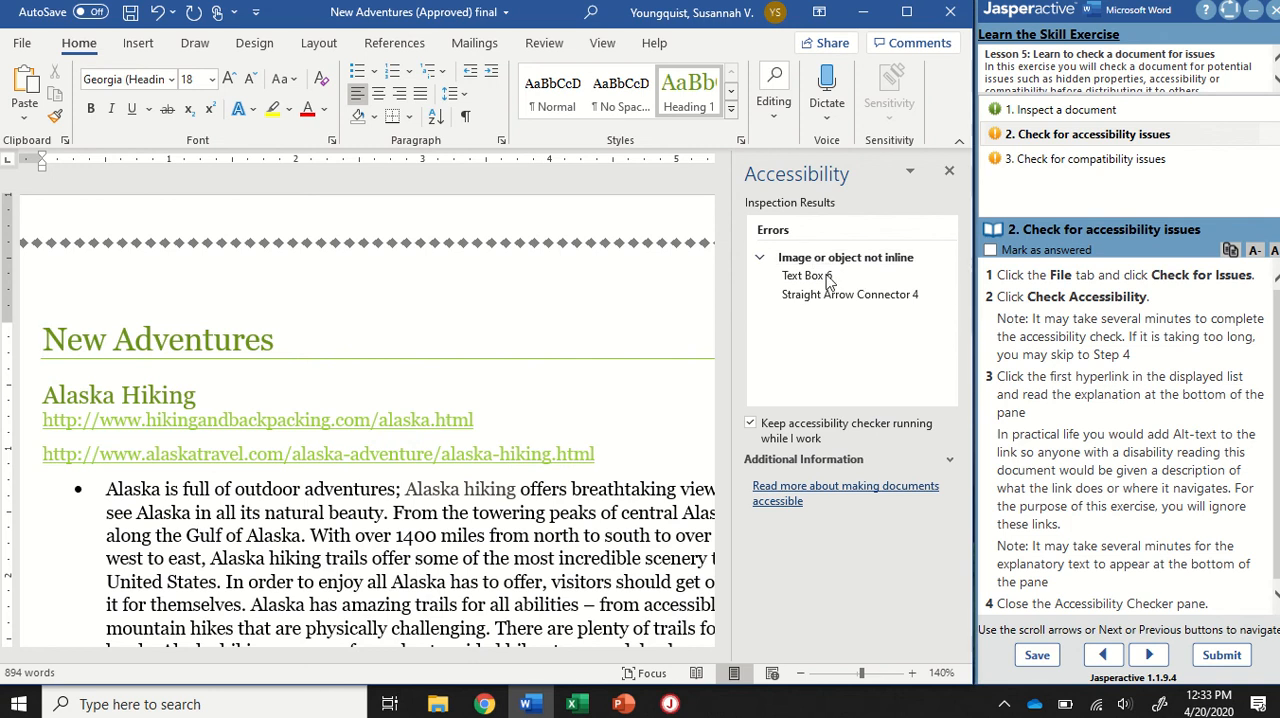
Jump to the flagged Straight Arrow Connector 4, collapse the error list and close the Accessibility pane.
{"action": "left_click", "coordinate": [804, 276]}
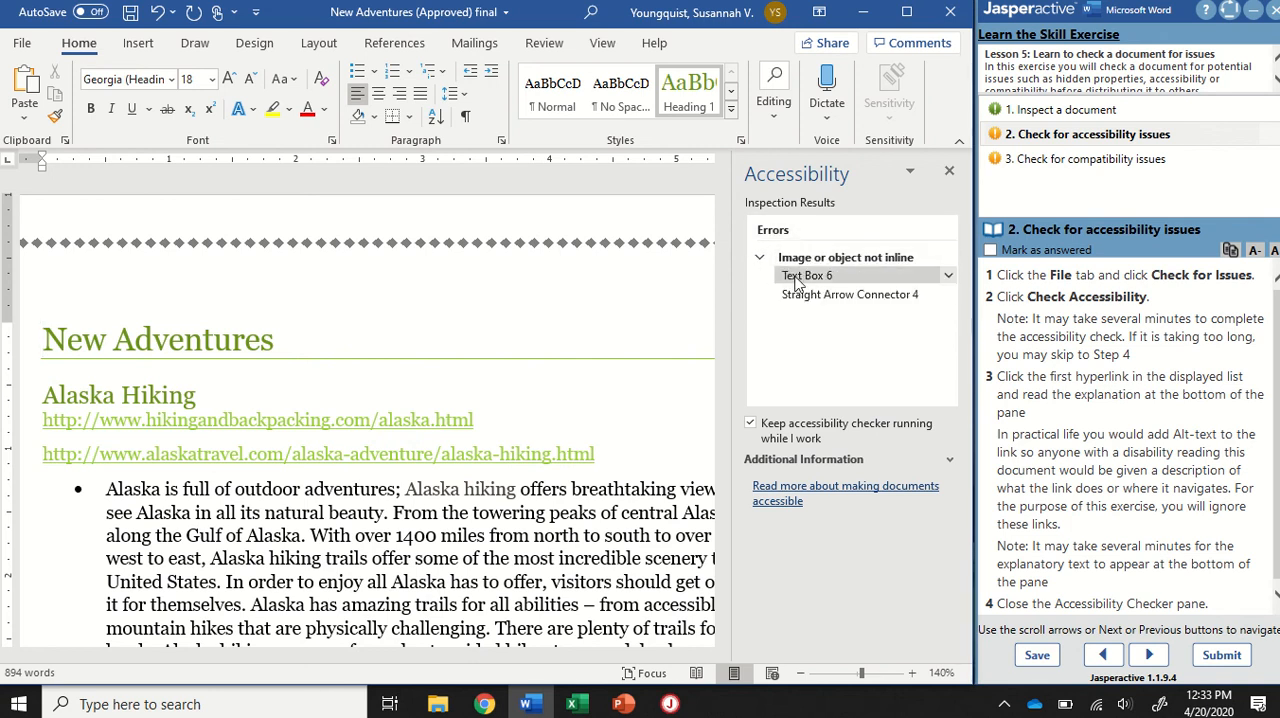
{"action": "left_click", "coordinate": [848, 294]}
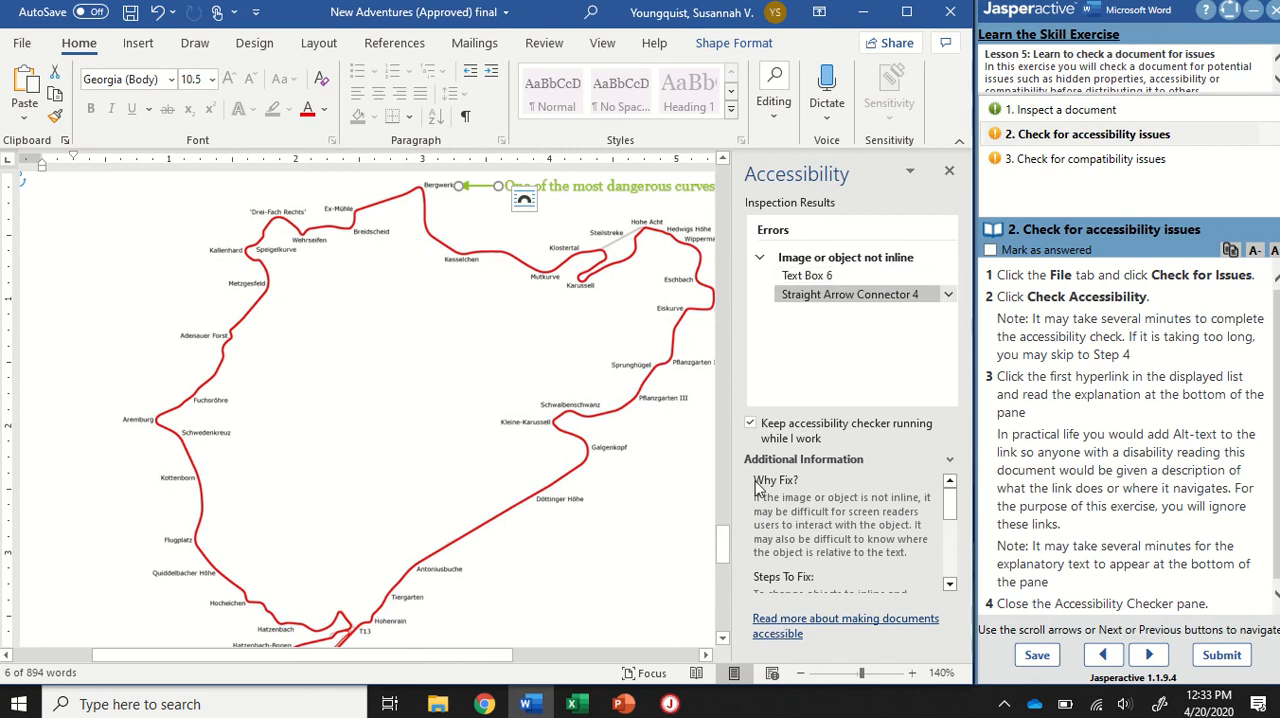
{"action": "left_click", "coordinate": [760, 256]}
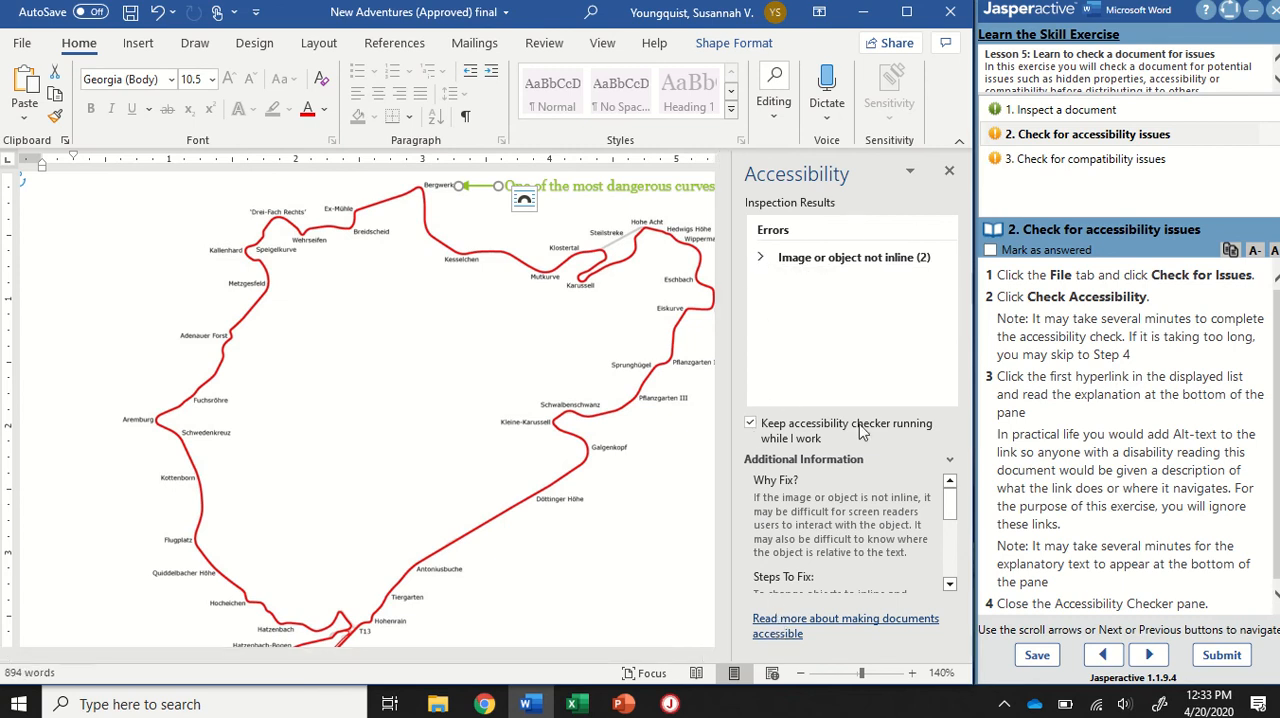
{"action": "left_click", "coordinate": [524, 198]}
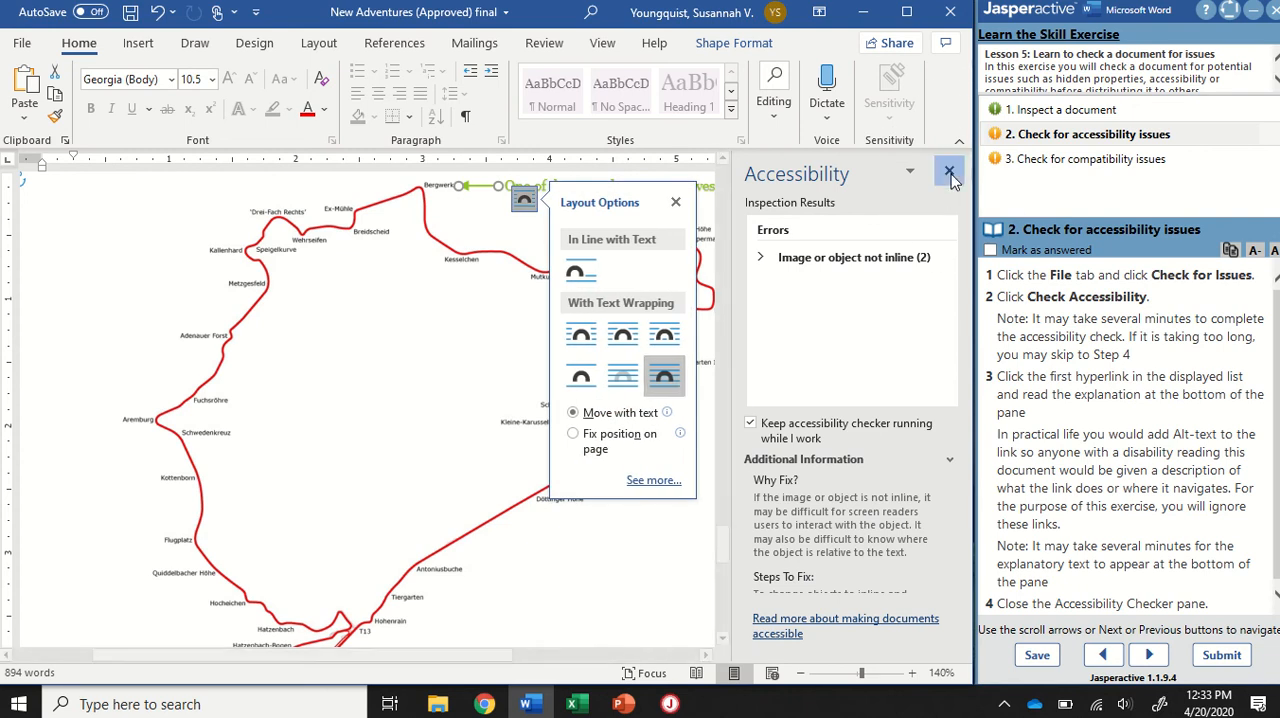
{"action": "left_click", "coordinate": [948, 172]}
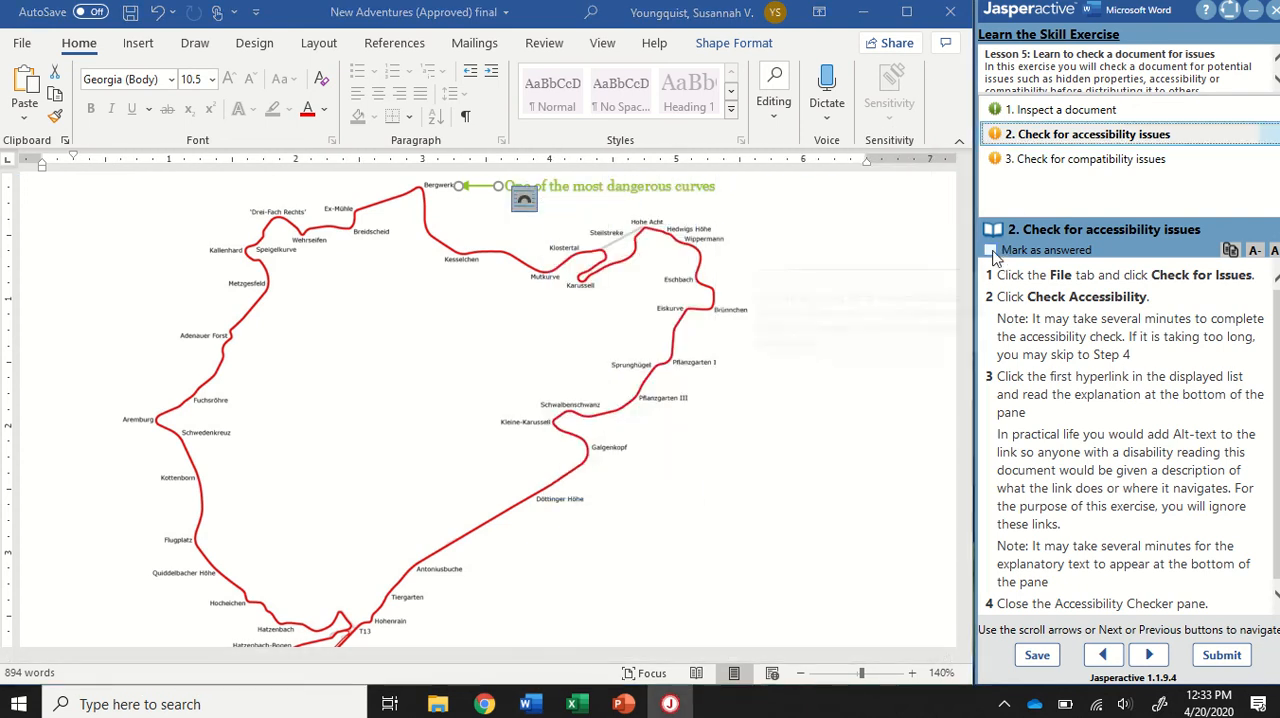
Mark exercise step 2 as answered and return to the File backstage for the compatibility check.
{"action": "left_click", "coordinate": [1096, 158]}
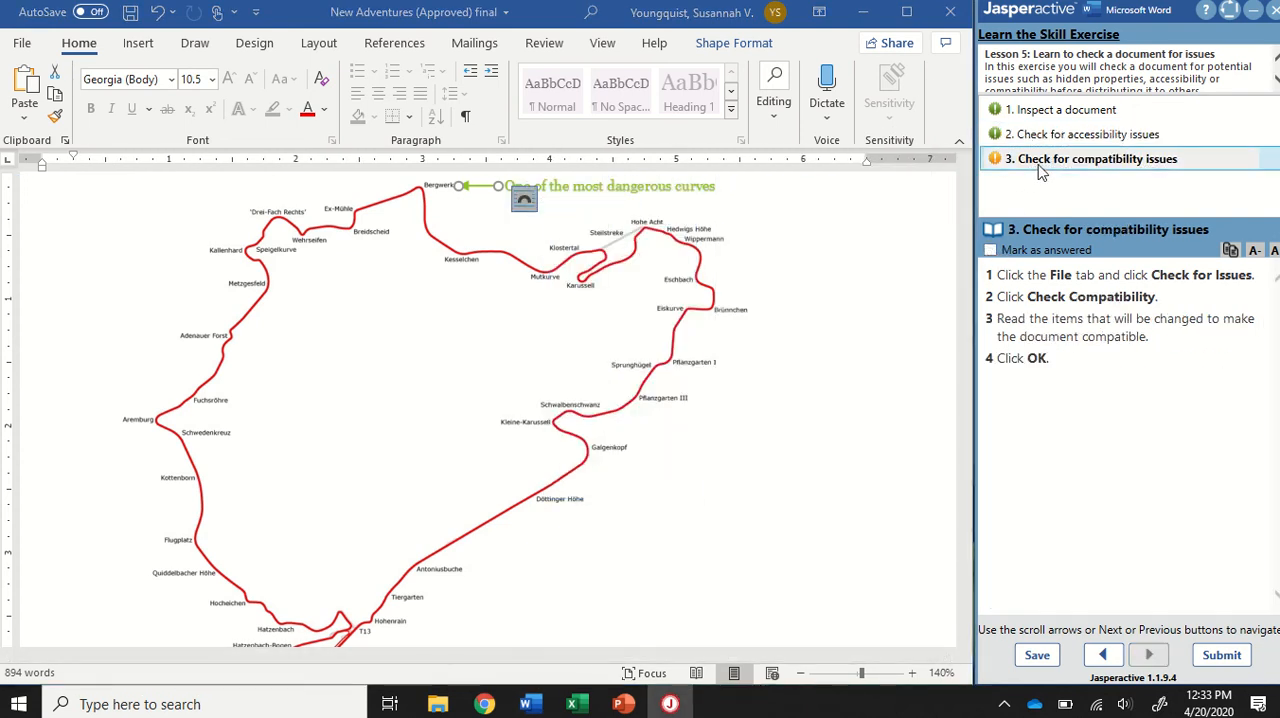
{"action": "mouse_move", "coordinate": [1040, 158]}
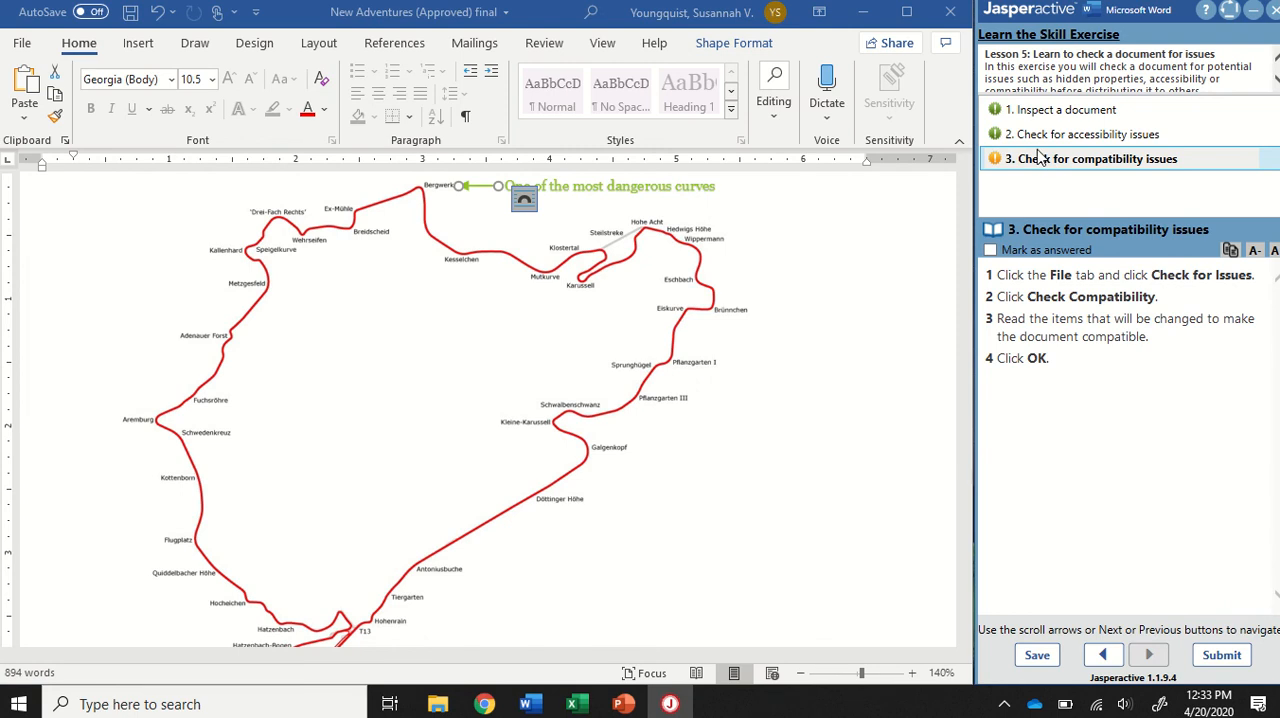
{"action": "mouse_move", "coordinate": [1070, 170]}
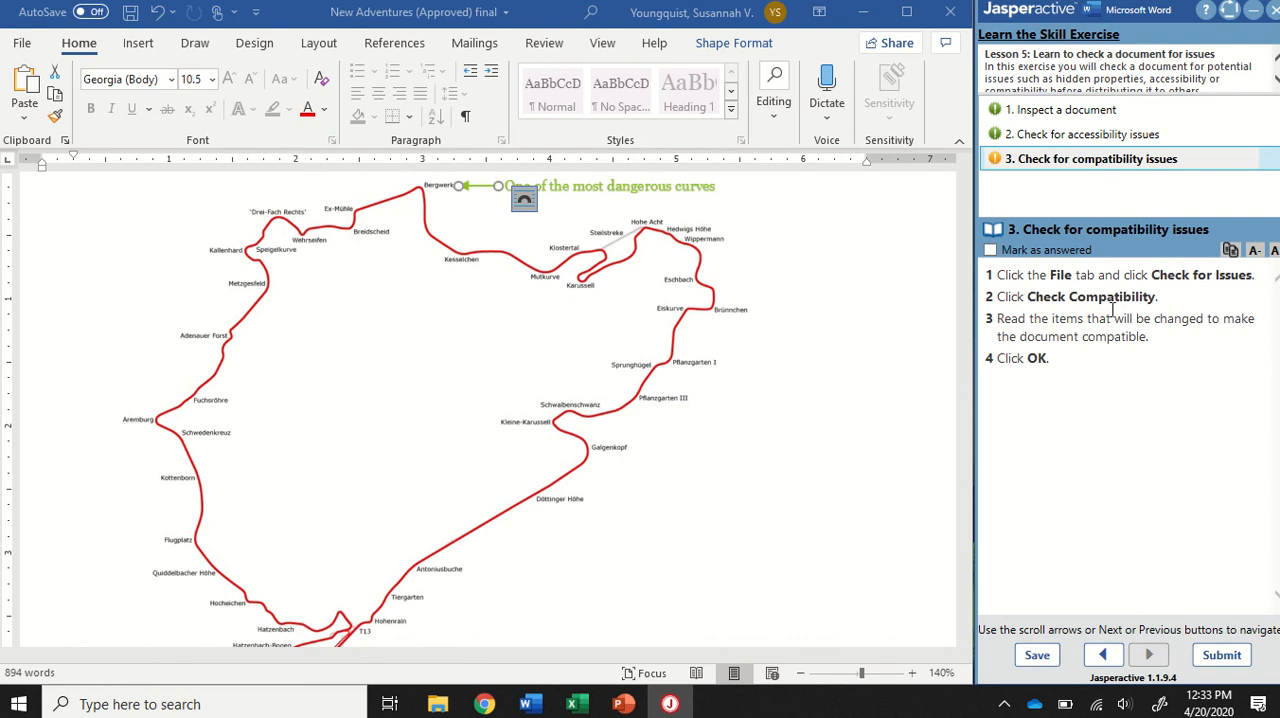
{"action": "mouse_move", "coordinate": [1146, 194]}
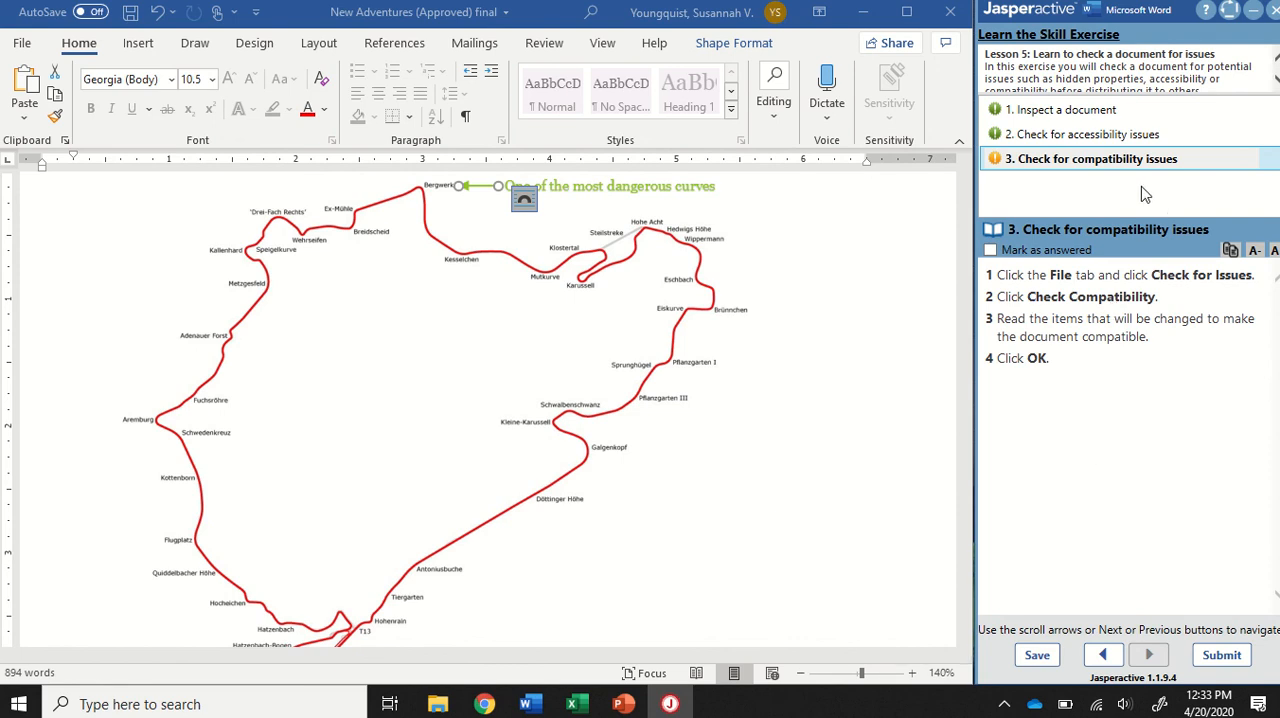
{"action": "mouse_move", "coordinate": [80, 50]}
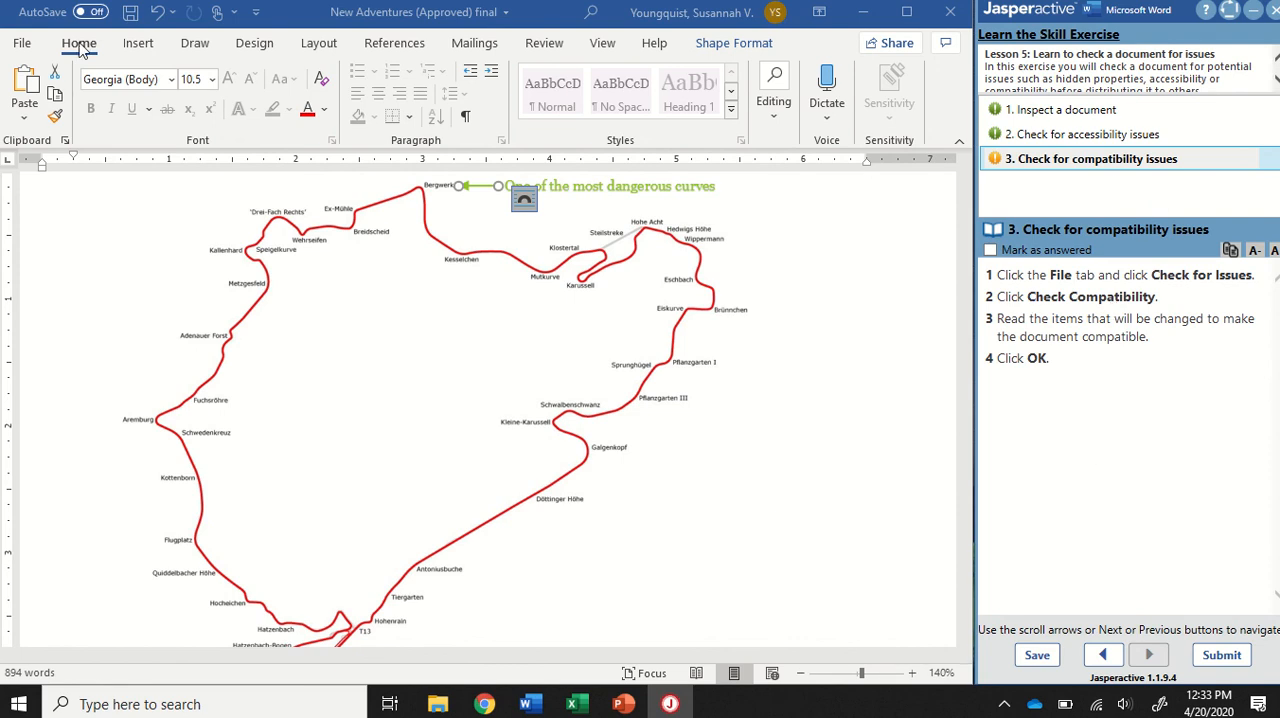
{"action": "left_click", "coordinate": [20, 42]}
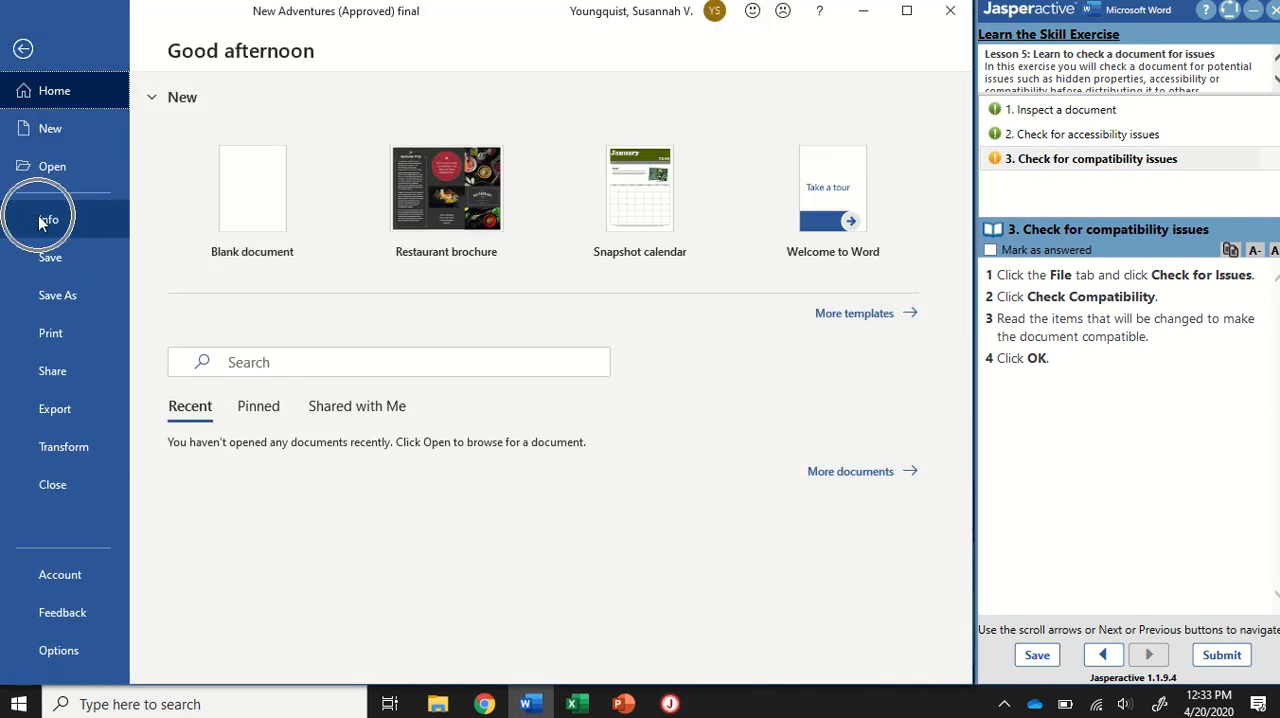
Run Check Compatibility from Info > Check for Issues on the New Adventures document.
{"action": "left_click", "coordinate": [48, 220]}
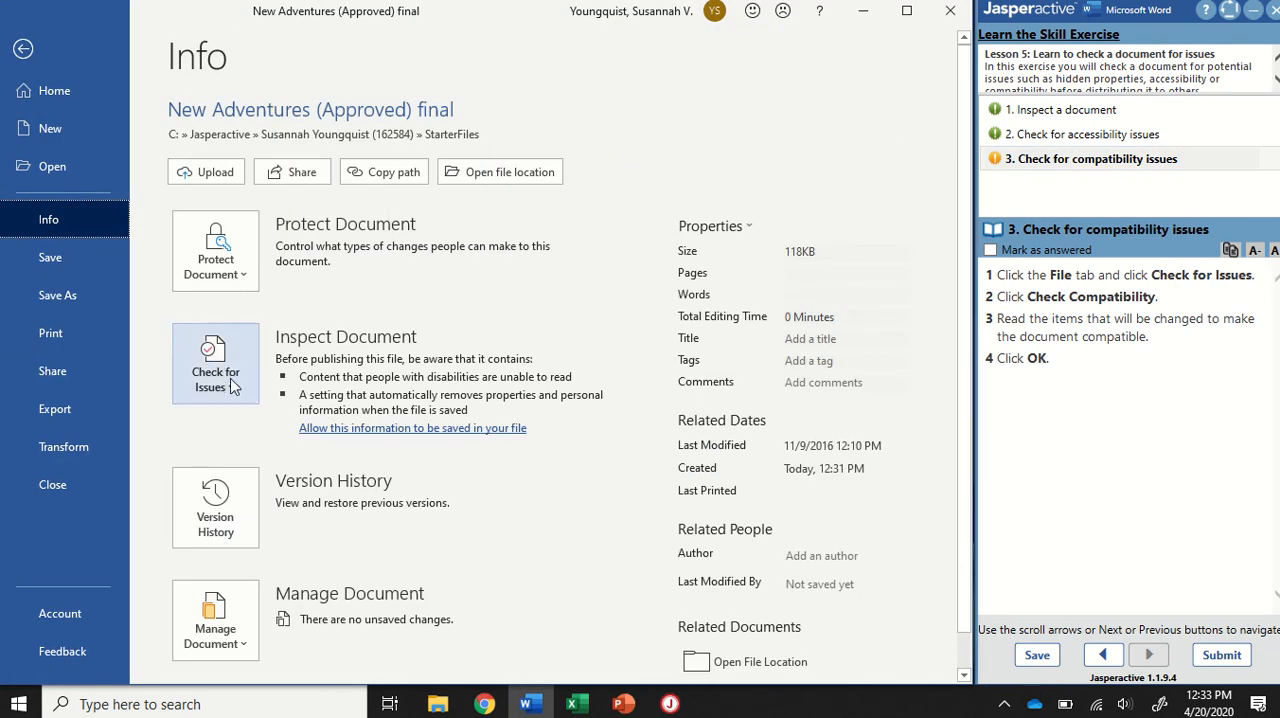
{"action": "left_click", "coordinate": [214, 364]}
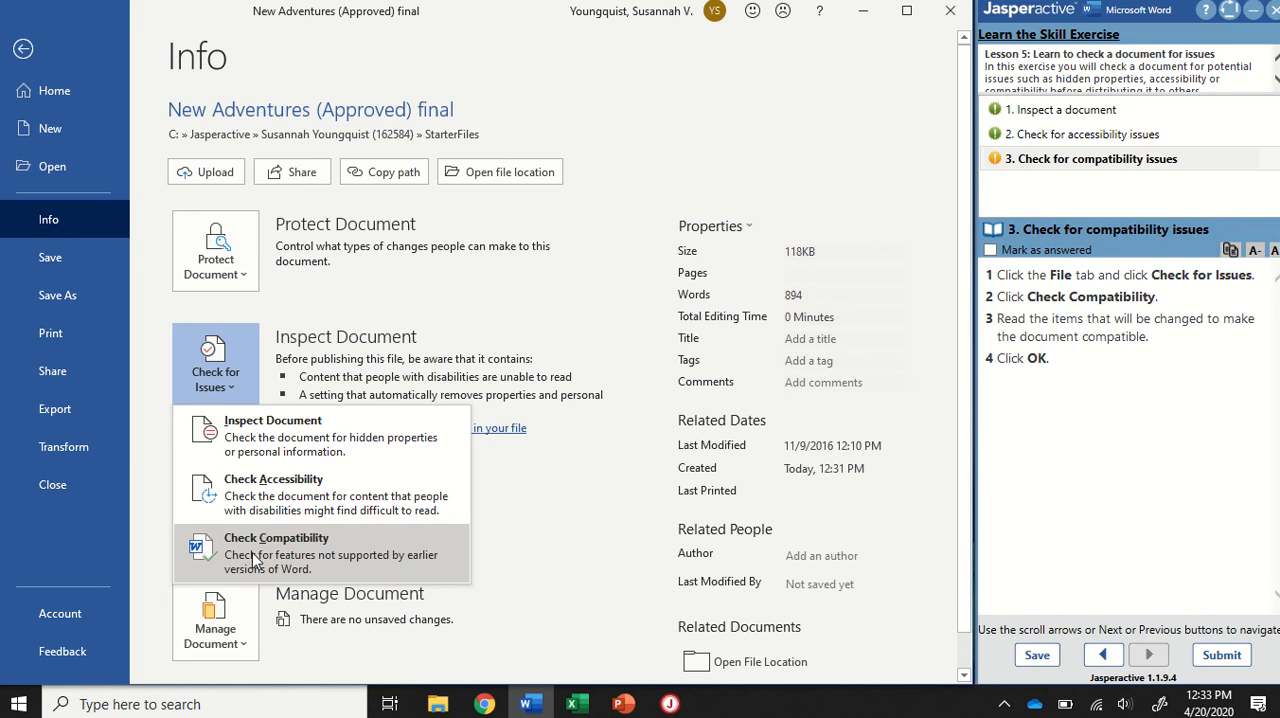
{"action": "left_click", "coordinate": [276, 536]}
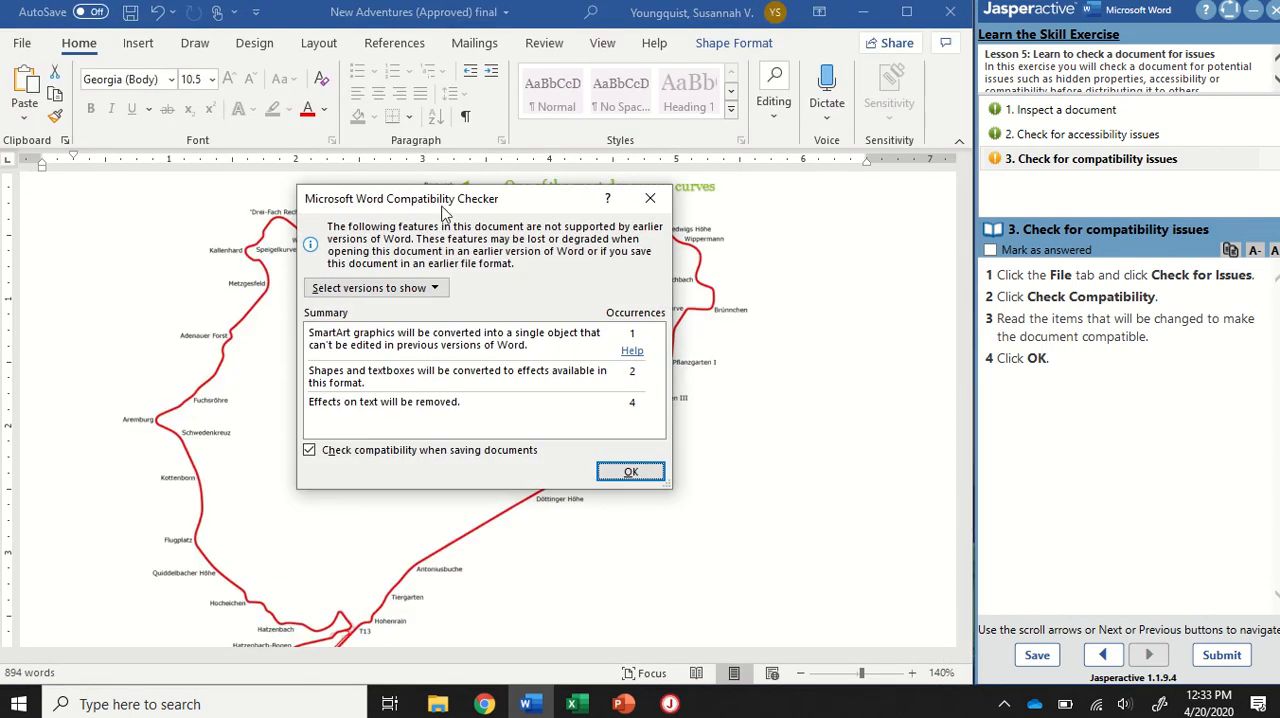
{"action": "mouse_move", "coordinate": [524, 232]}
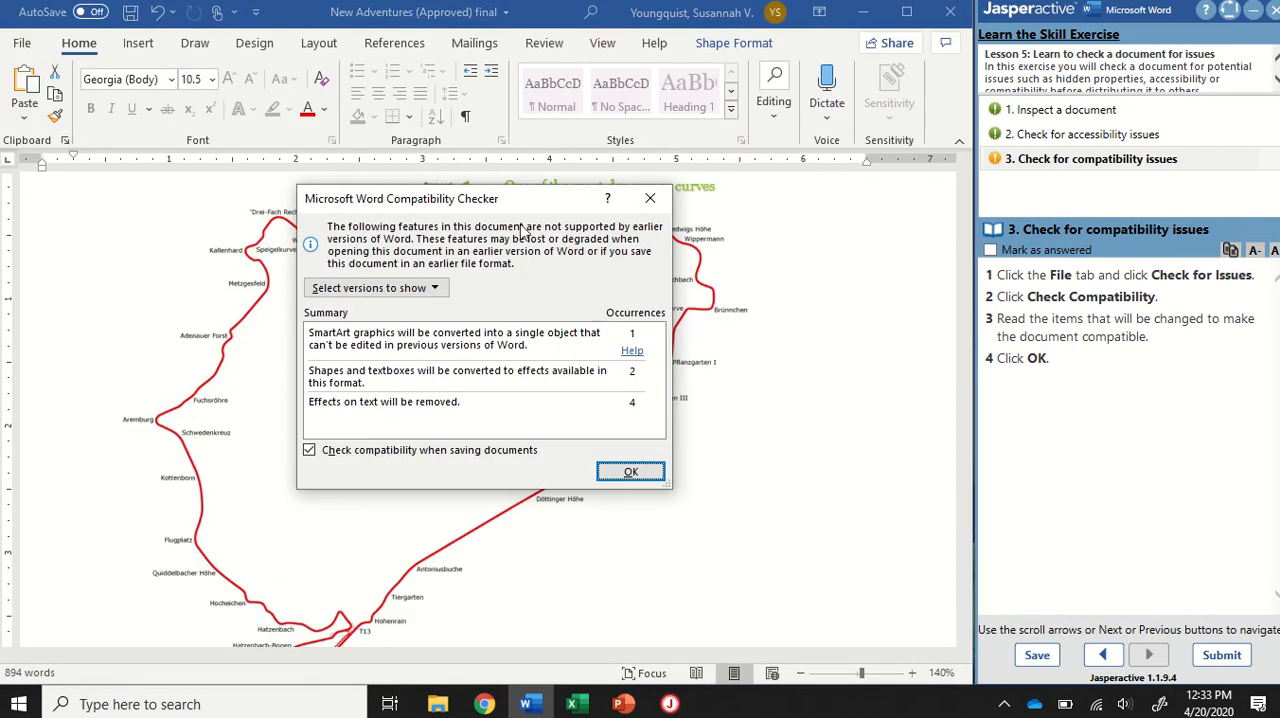
{"action": "mouse_move", "coordinate": [462, 442]}
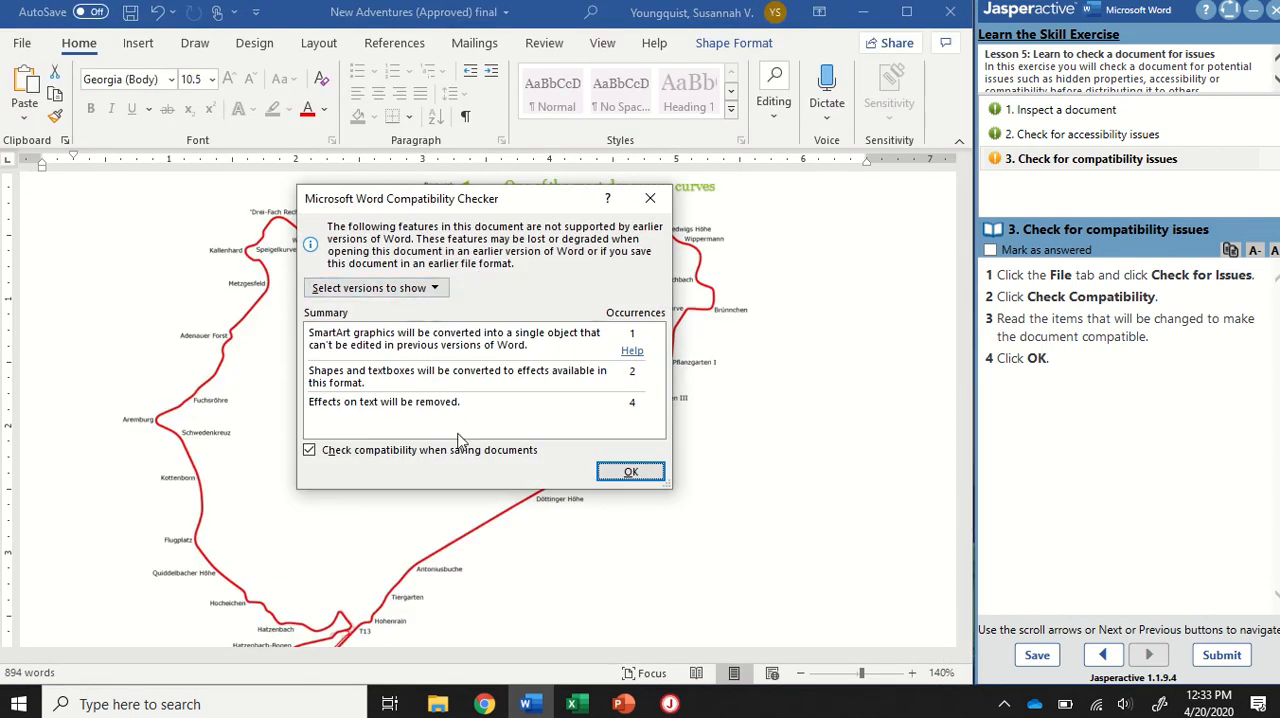
{"action": "mouse_move", "coordinate": [410, 444]}
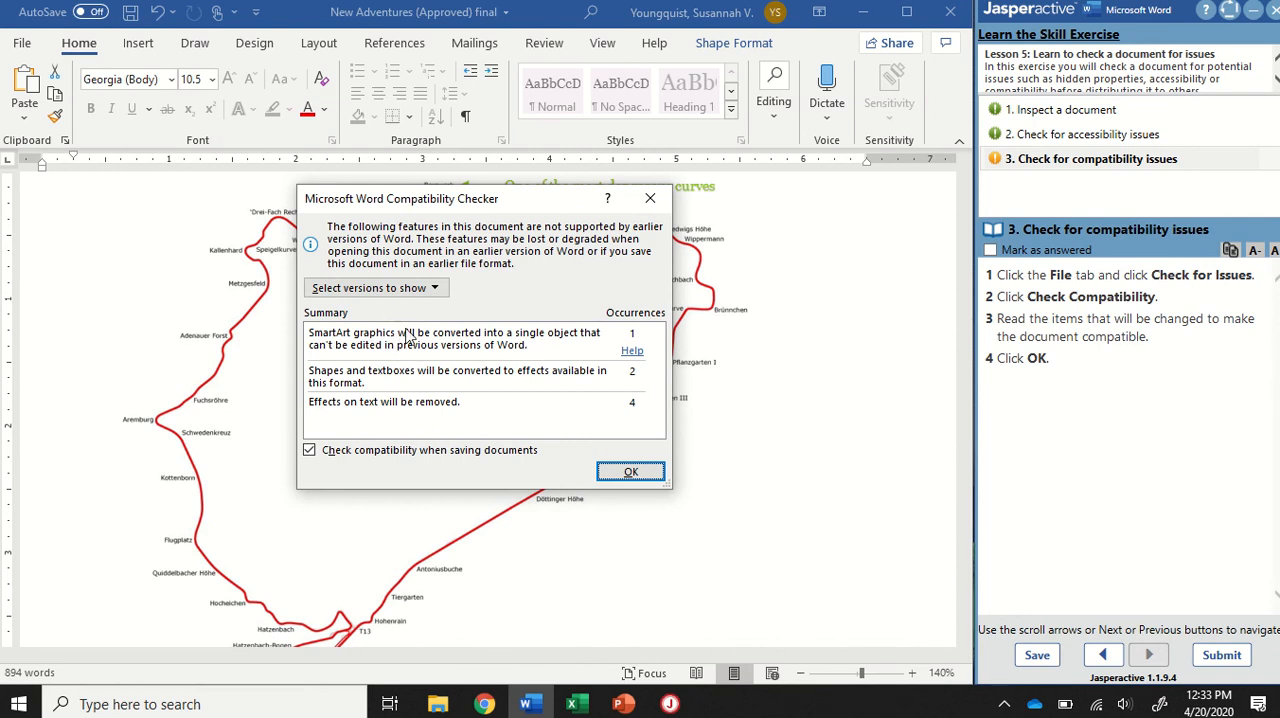
{"action": "mouse_move", "coordinate": [390, 436]}
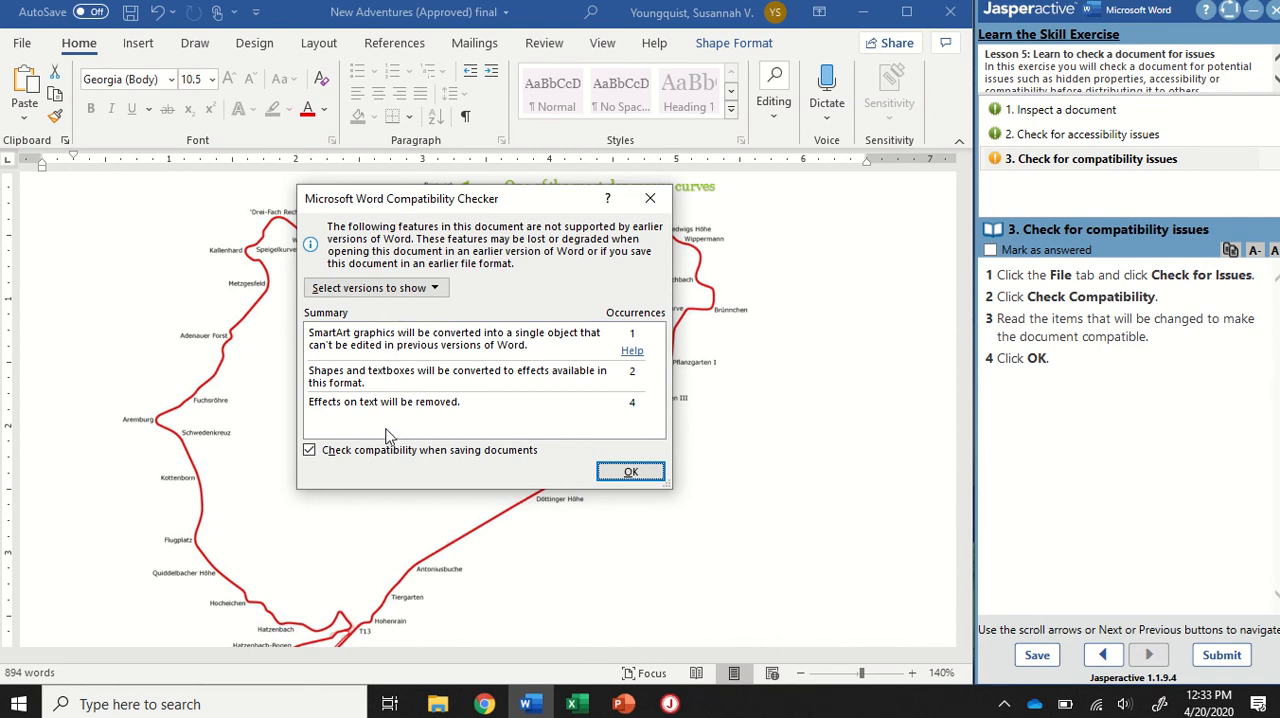
{"action": "mouse_move", "coordinate": [632, 472]}
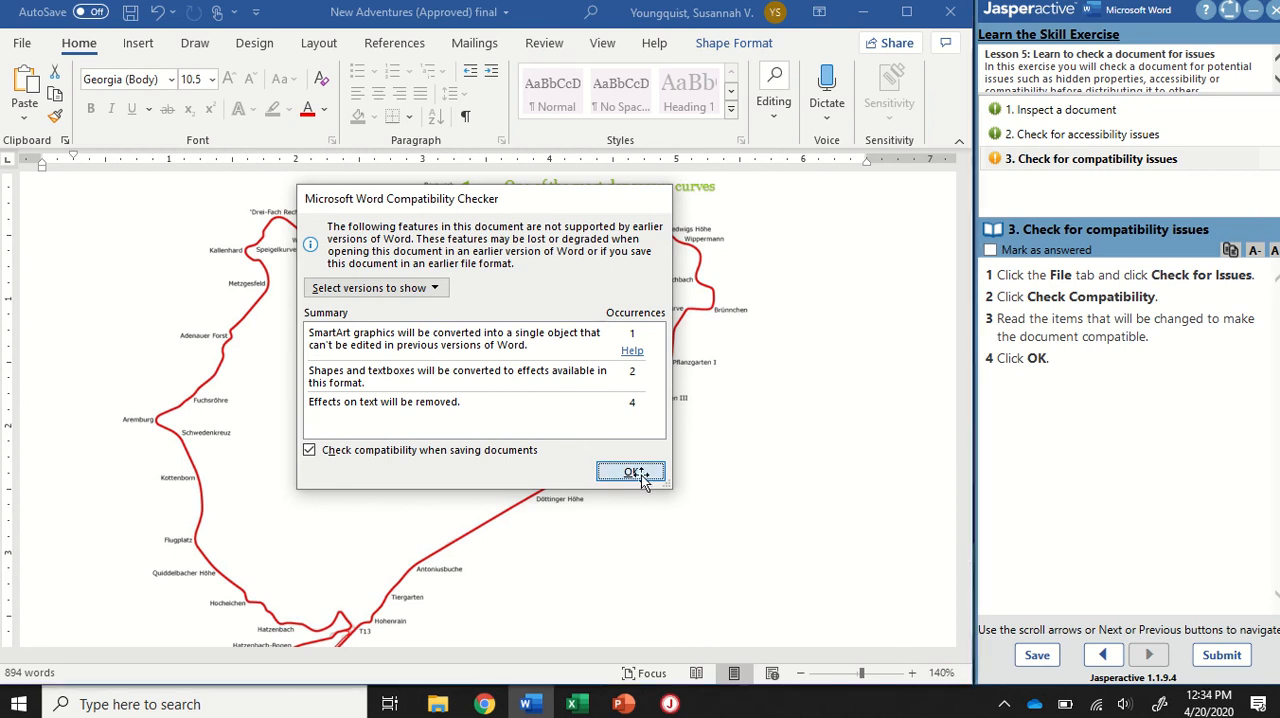
Dismiss the Compatibility Checker with OK and mark step 3 as answered in Jasperactive.
{"action": "left_click", "coordinate": [632, 472]}
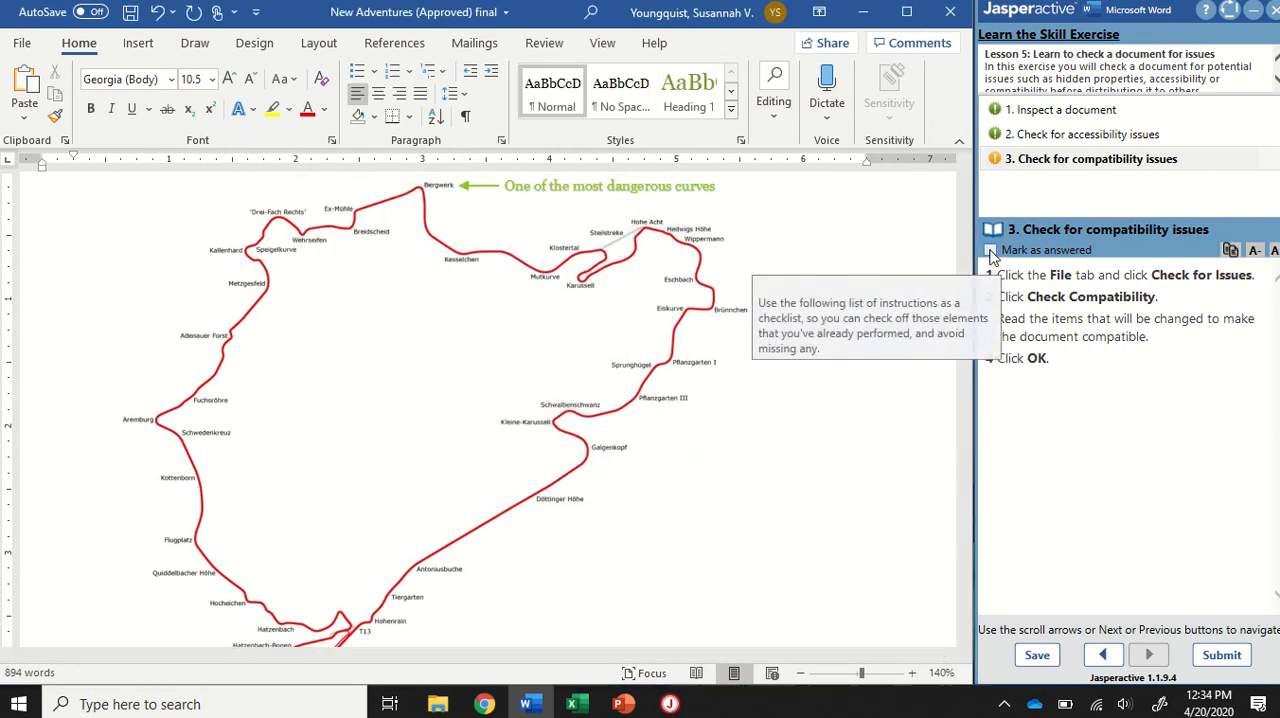
{"action": "left_click", "coordinate": [1220, 654]}
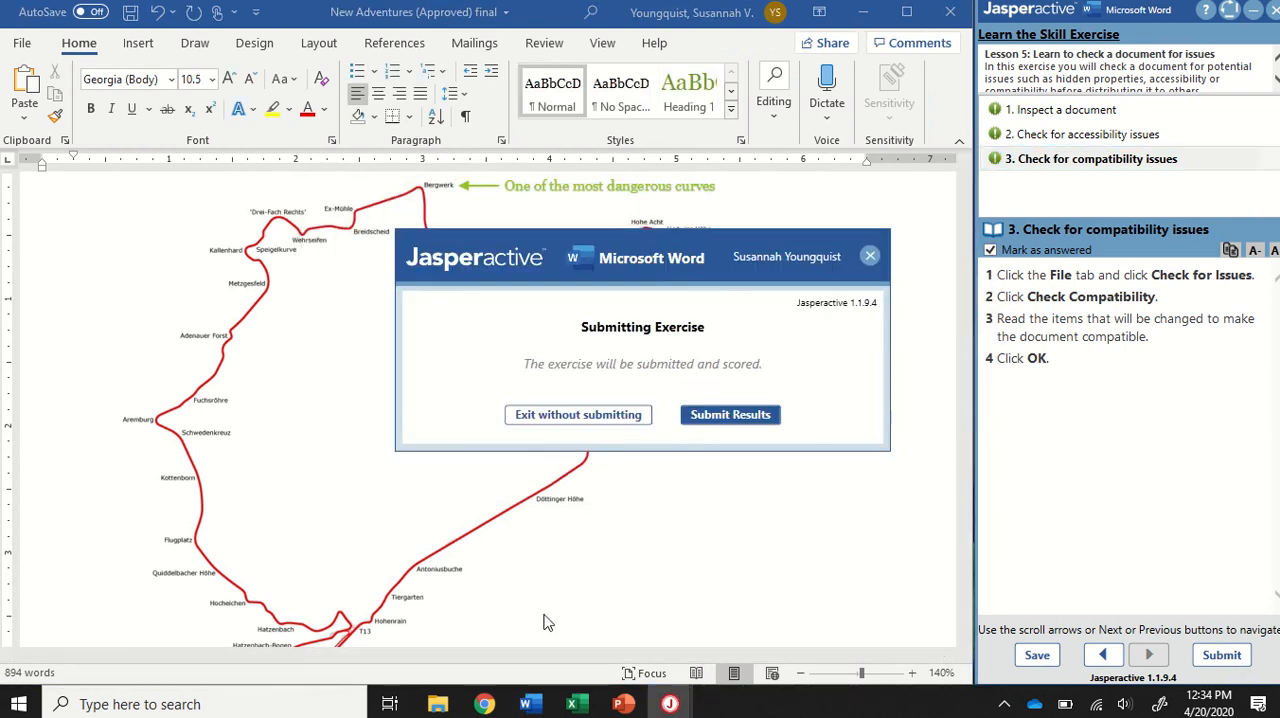